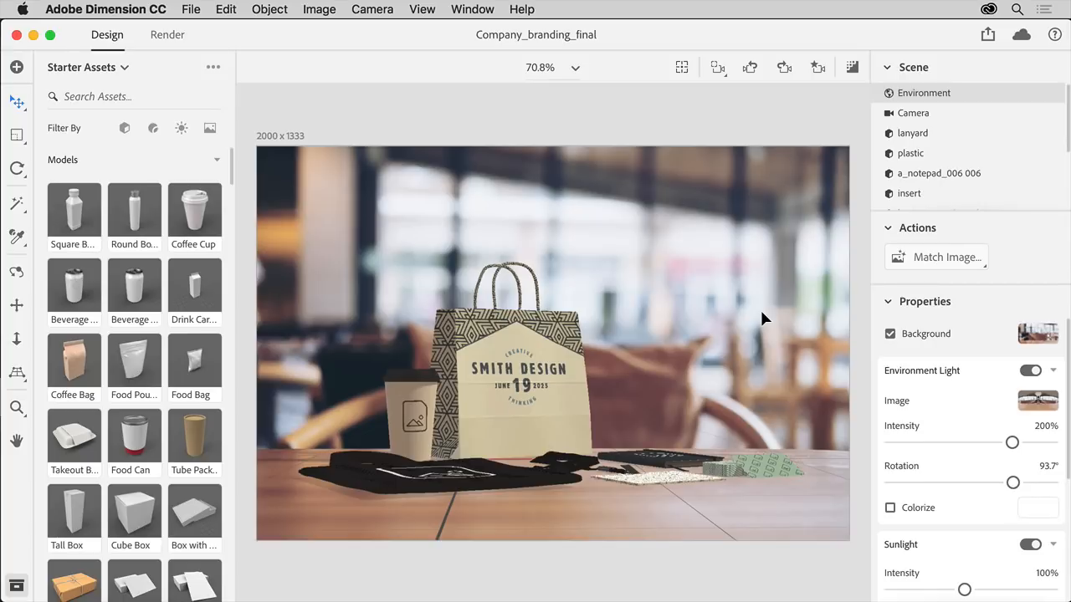
pyautogui.moveTo(699, 350)
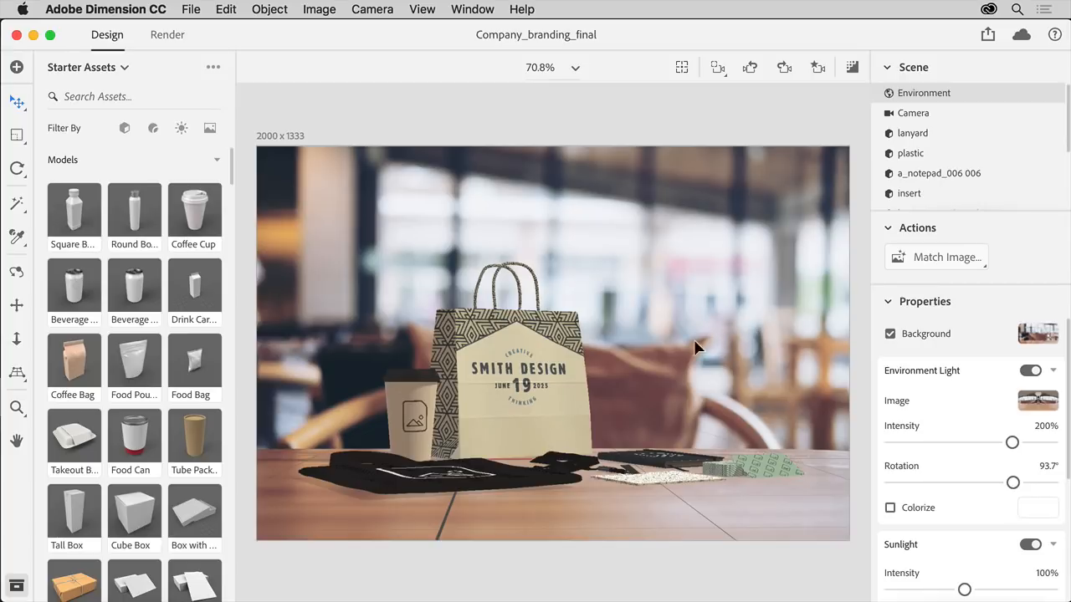
pyautogui.moveTo(609, 366)
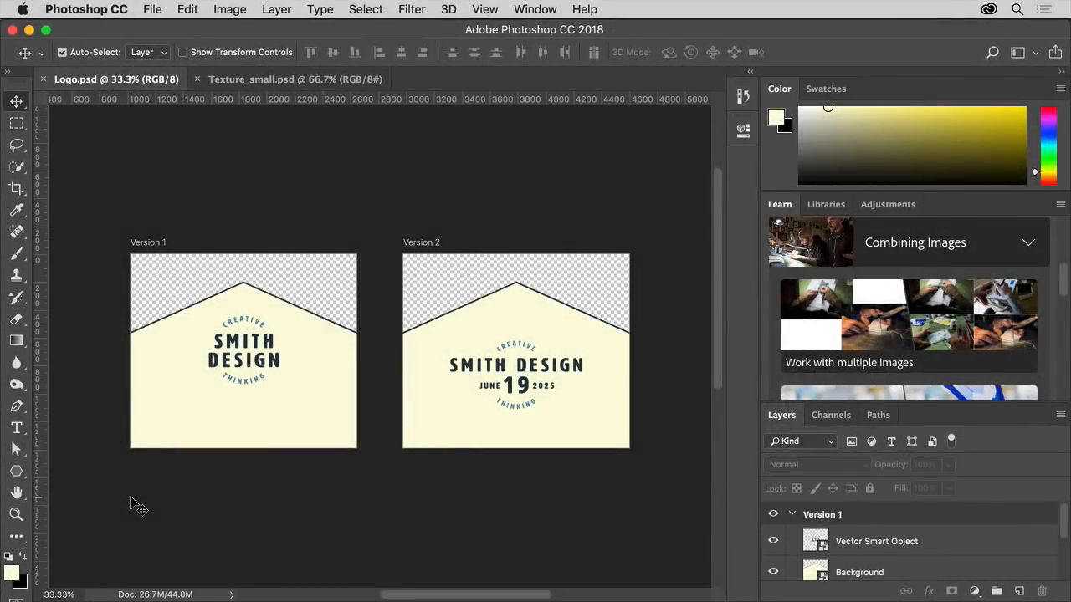
pyautogui.moveTo(271, 489)
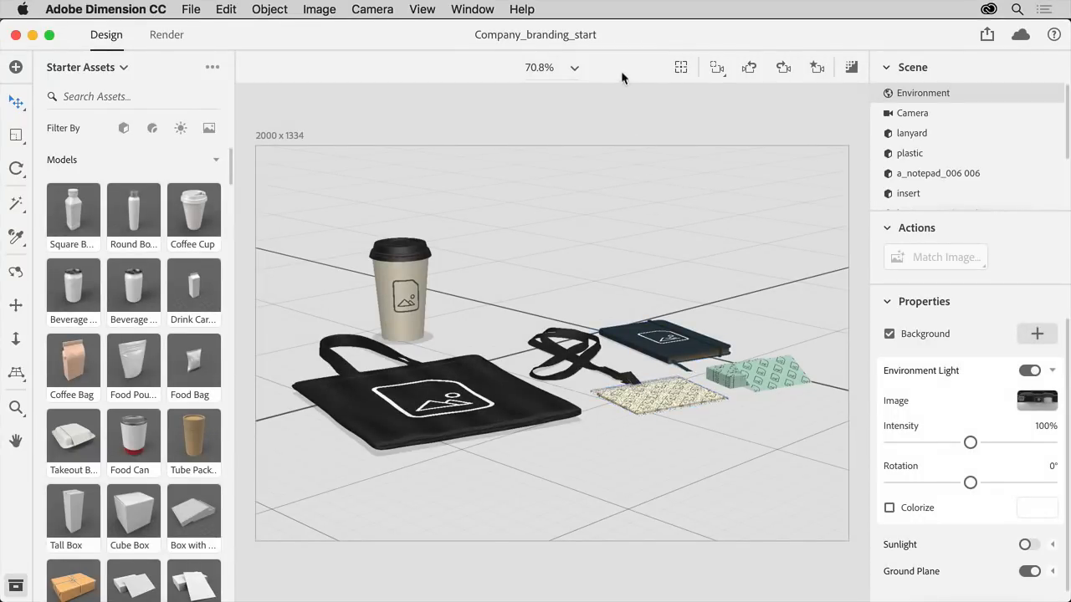
pyautogui.moveTo(619, 65)
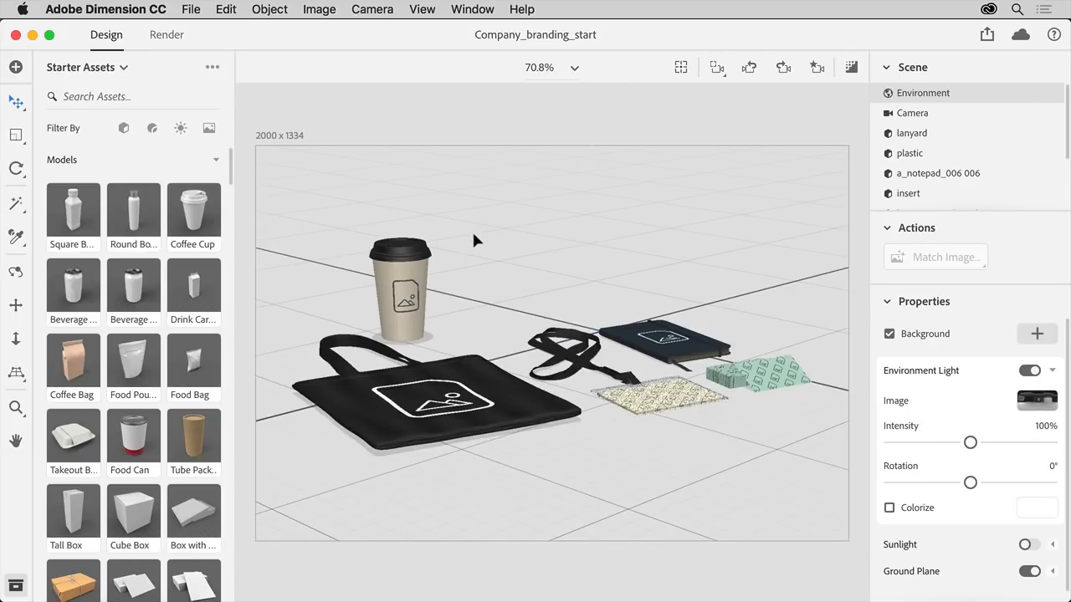
pyautogui.moveTo(455, 251)
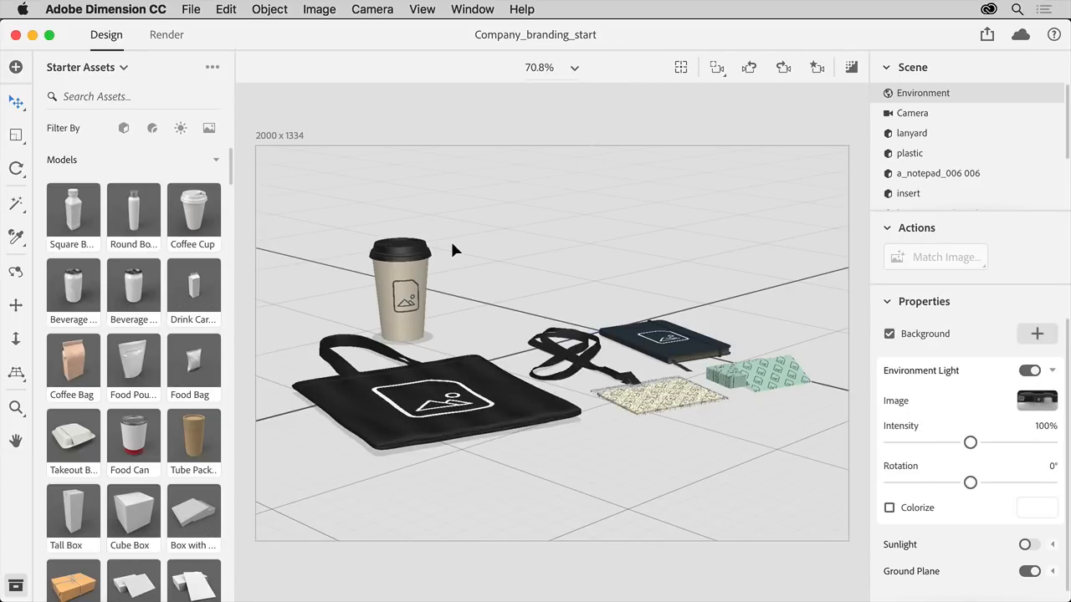
pyautogui.moveTo(482, 301)
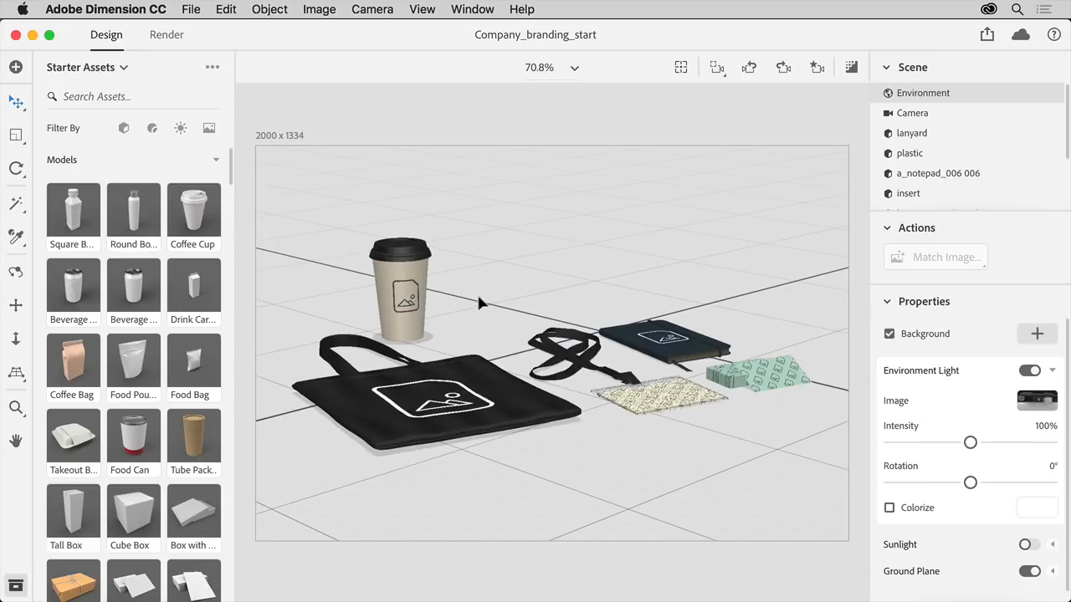
pyautogui.moveTo(492, 300)
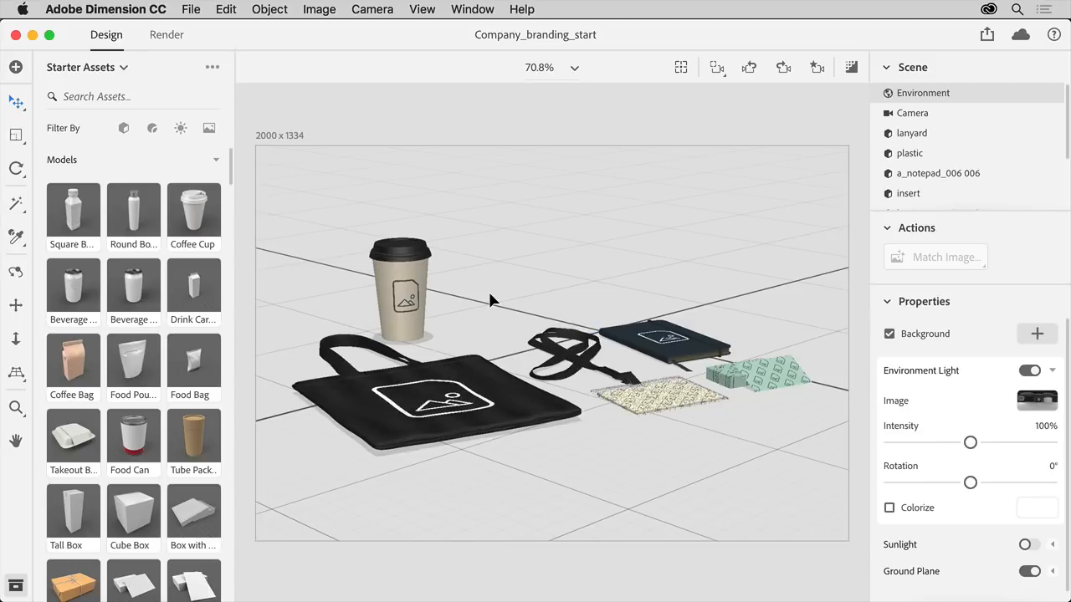
pyautogui.moveTo(237, 184)
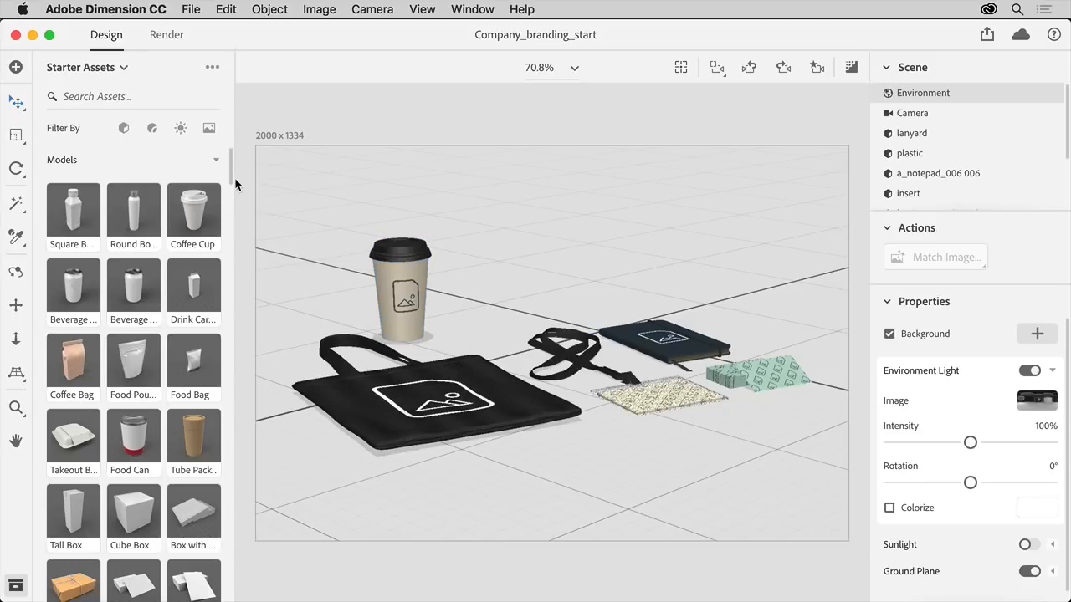
# Drag the Bag with Wire Handles starter model onto the canvas behind the coffee cup.
pyautogui.scroll(-3)
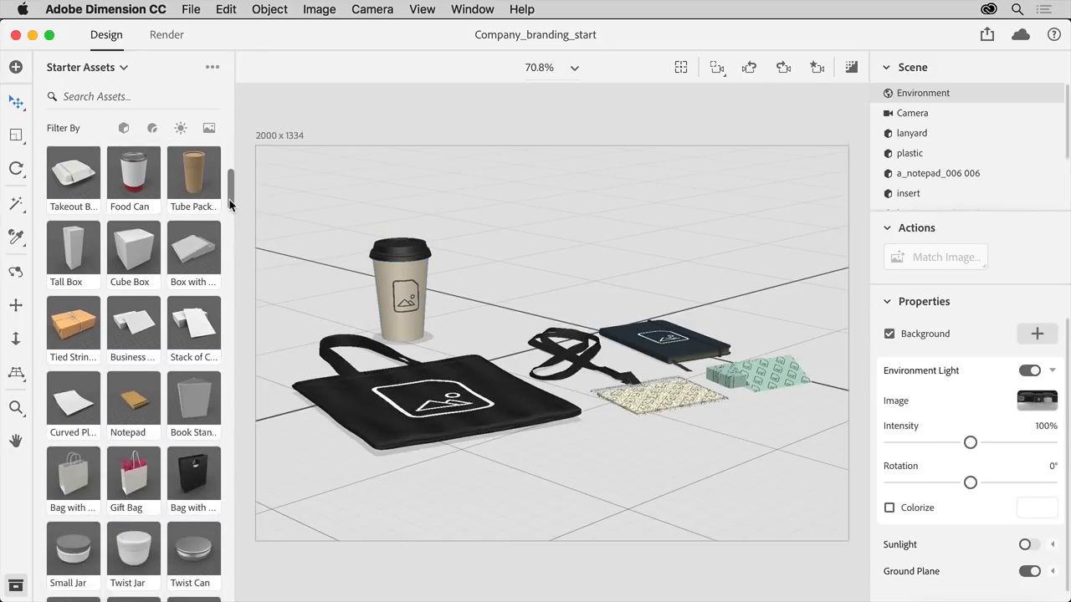
pyautogui.scroll(-3)
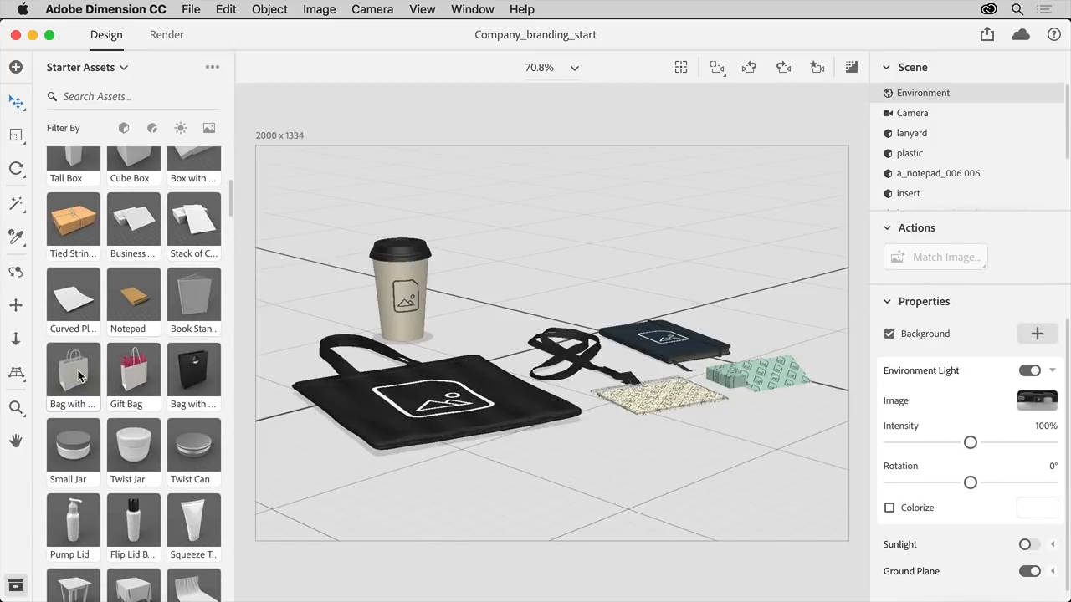
pyautogui.moveTo(73, 368); pyautogui.dragTo(493, 343)
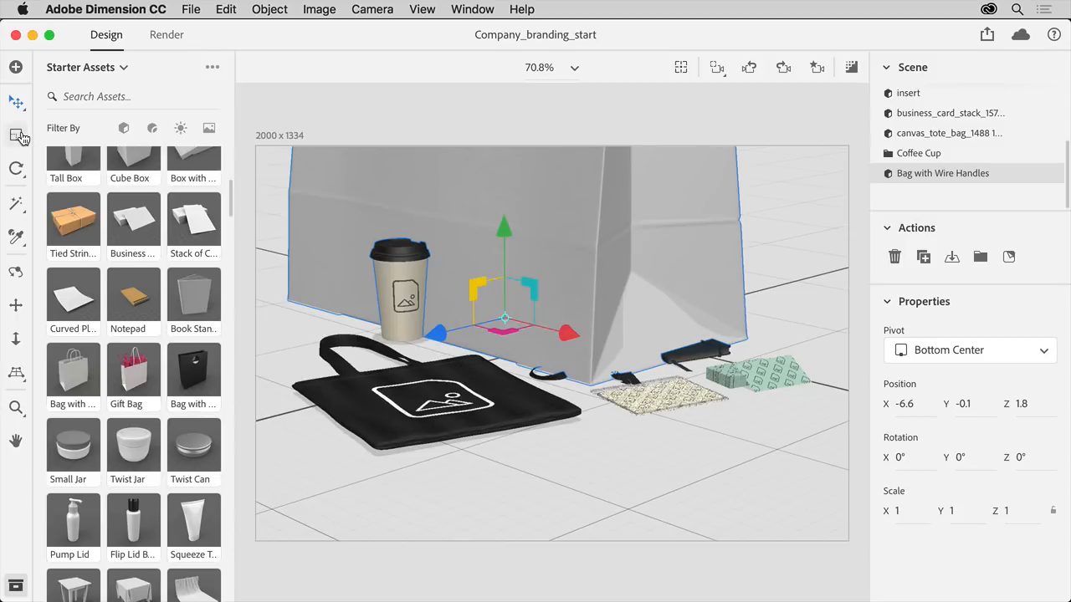
# Scale the bag to 0.4 and rotate it 79° around its Y axis.
pyautogui.click(17, 135)
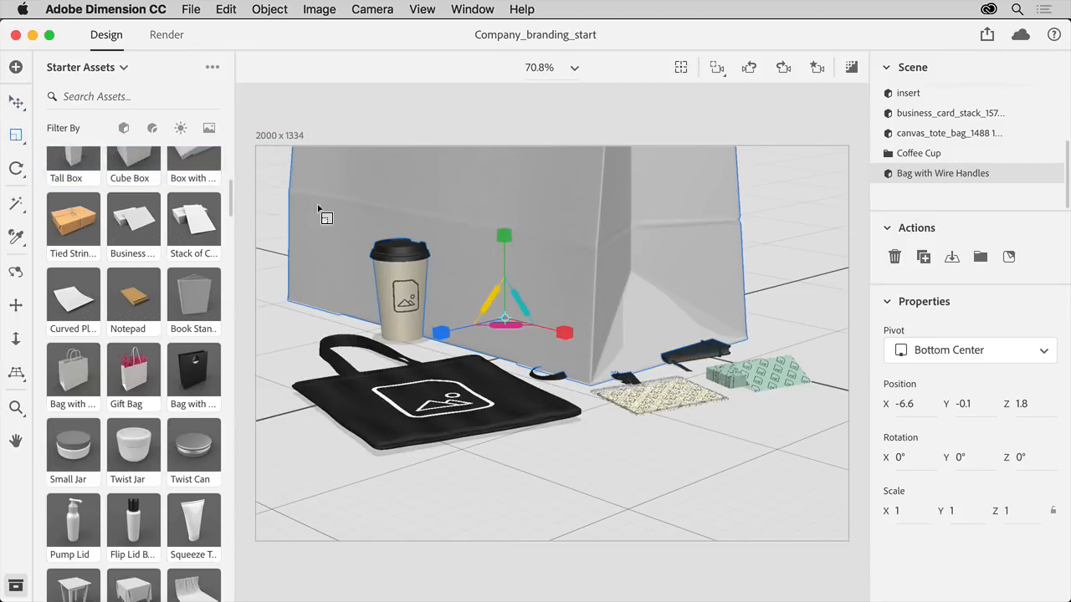
pyautogui.moveTo(506, 234); pyautogui.dragTo(506, 251)
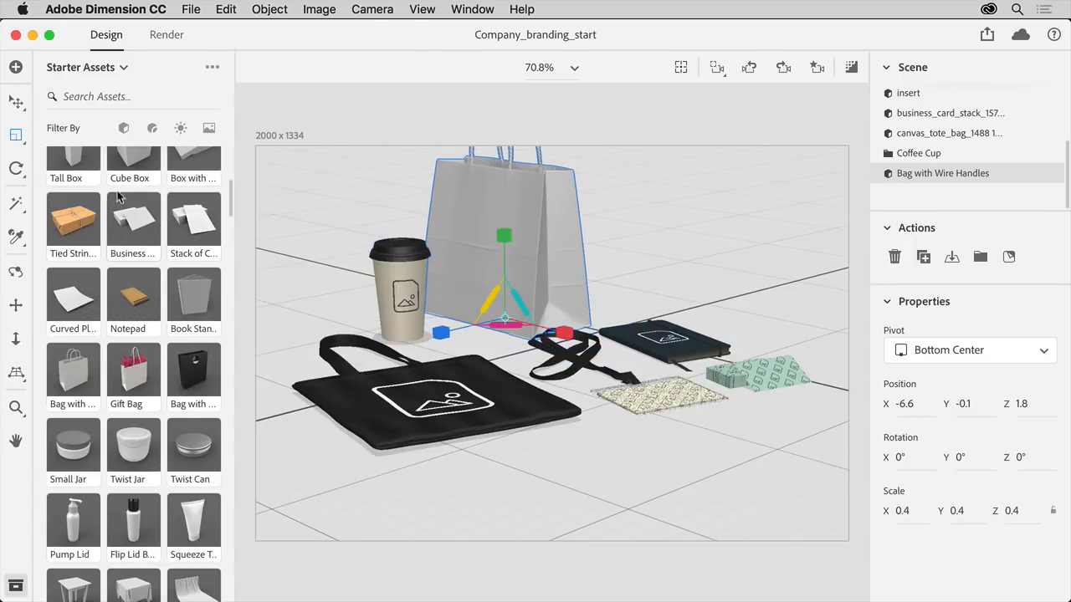
pyautogui.click(17, 169)
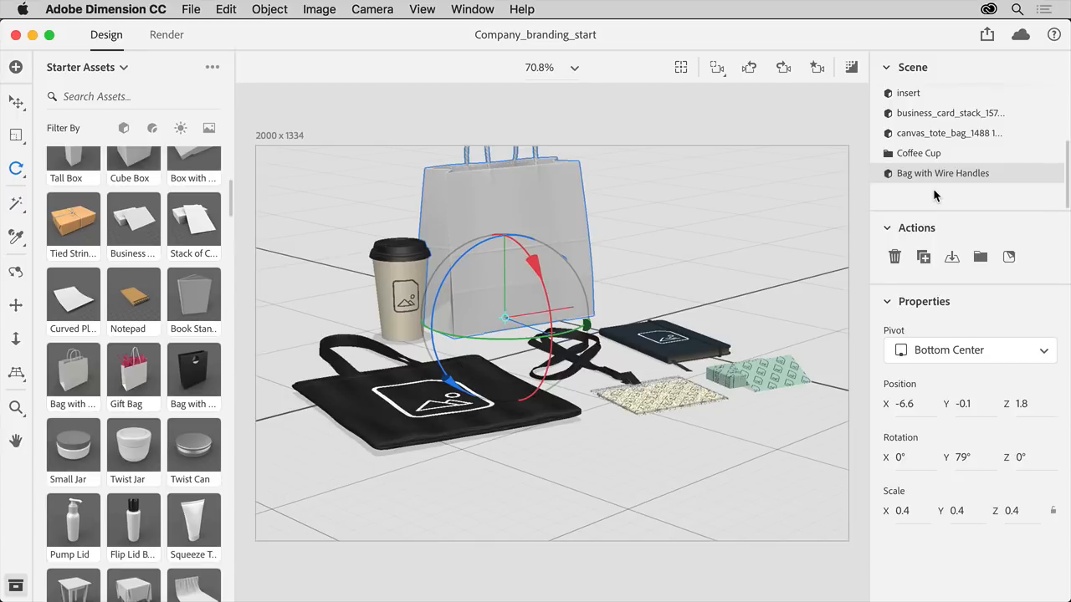
pyautogui.moveTo(967, 190)
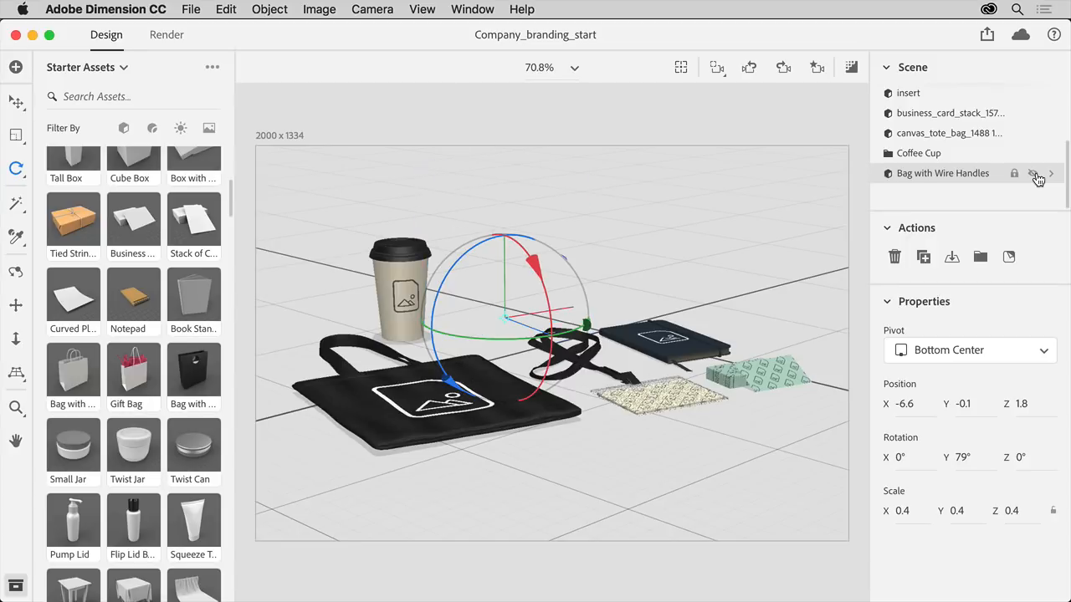
# Set the bag material's Base Color to RGB 0, 0, 0.
pyautogui.click(1033, 172)
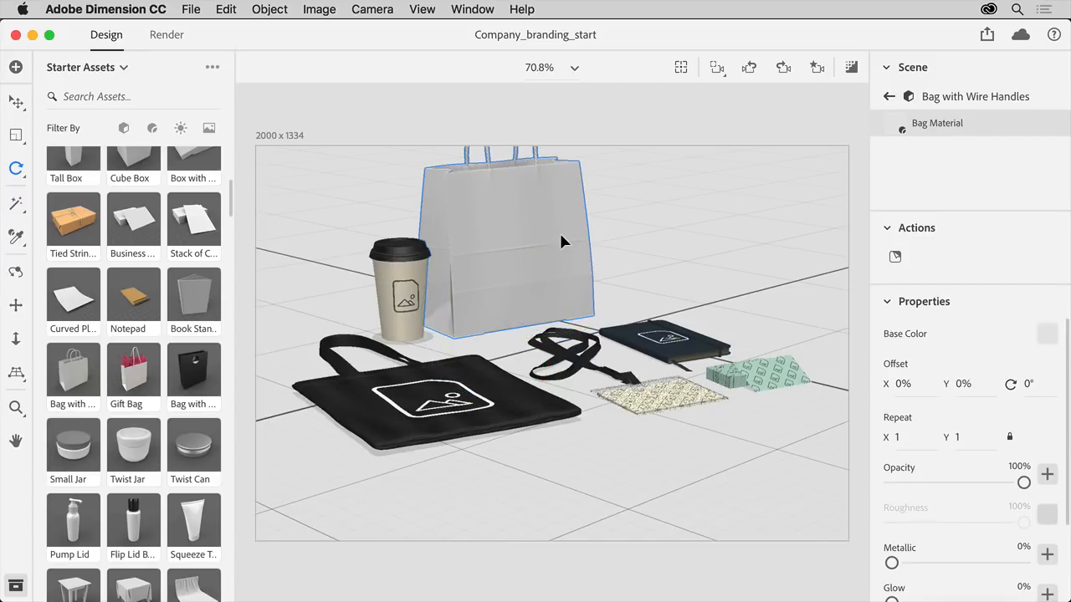
pyautogui.moveTo(957, 347)
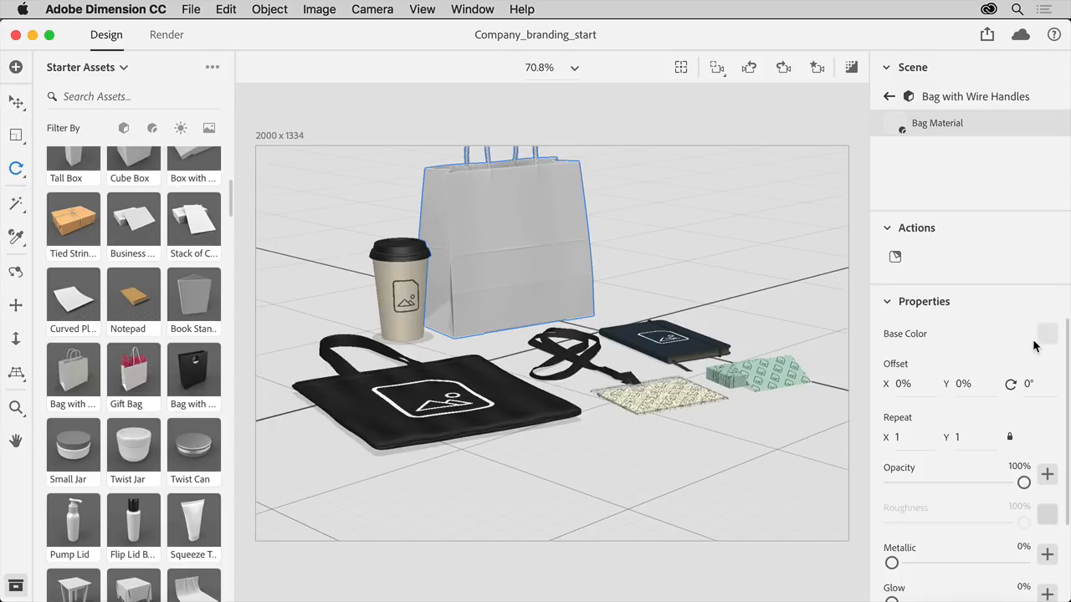
pyautogui.click(1048, 334)
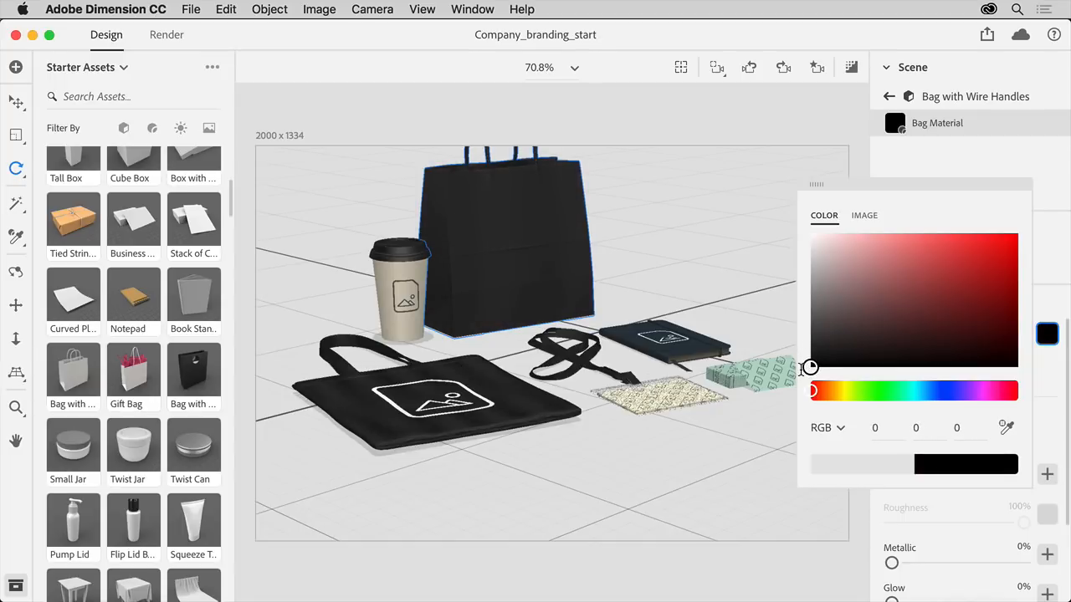
pyautogui.moveTo(919, 221)
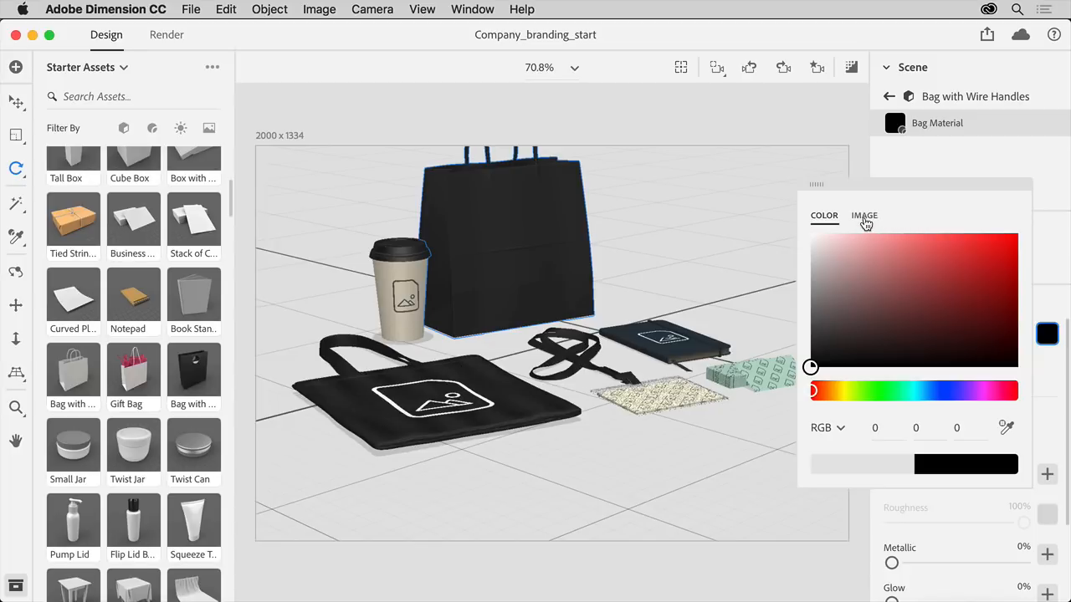
# Use Texture_small.psd as the image for the bag material's base color.
pyautogui.click(864, 214)
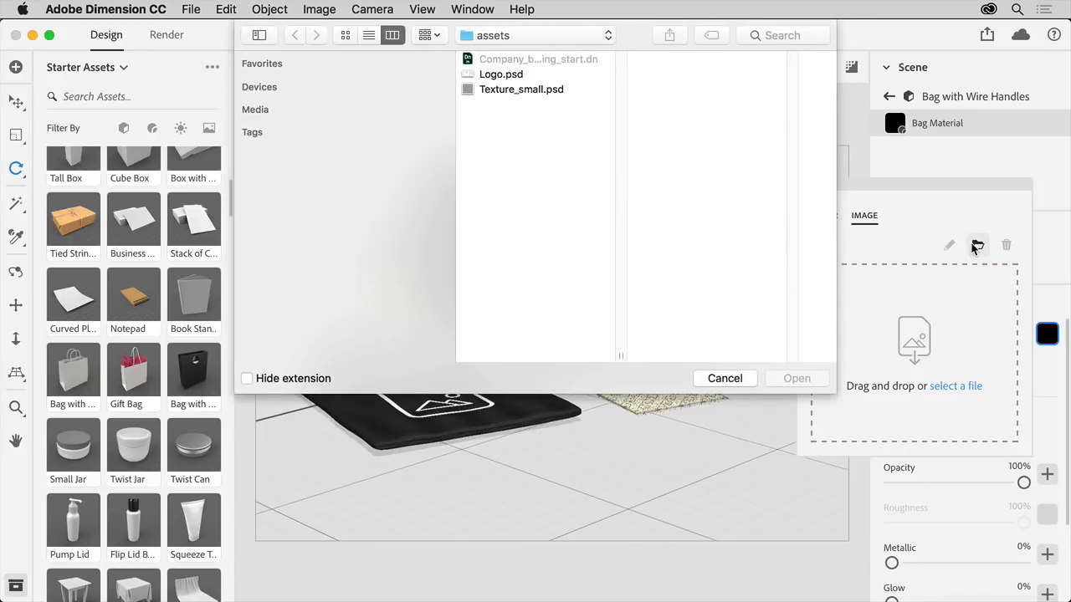
pyautogui.moveTo(572, 104)
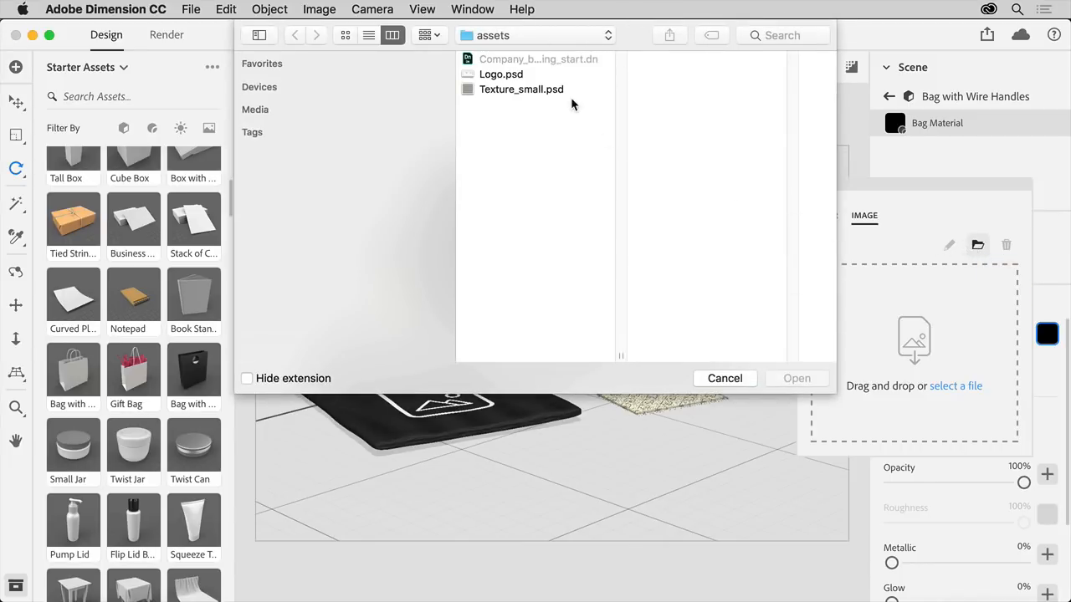
pyautogui.click(522, 88)
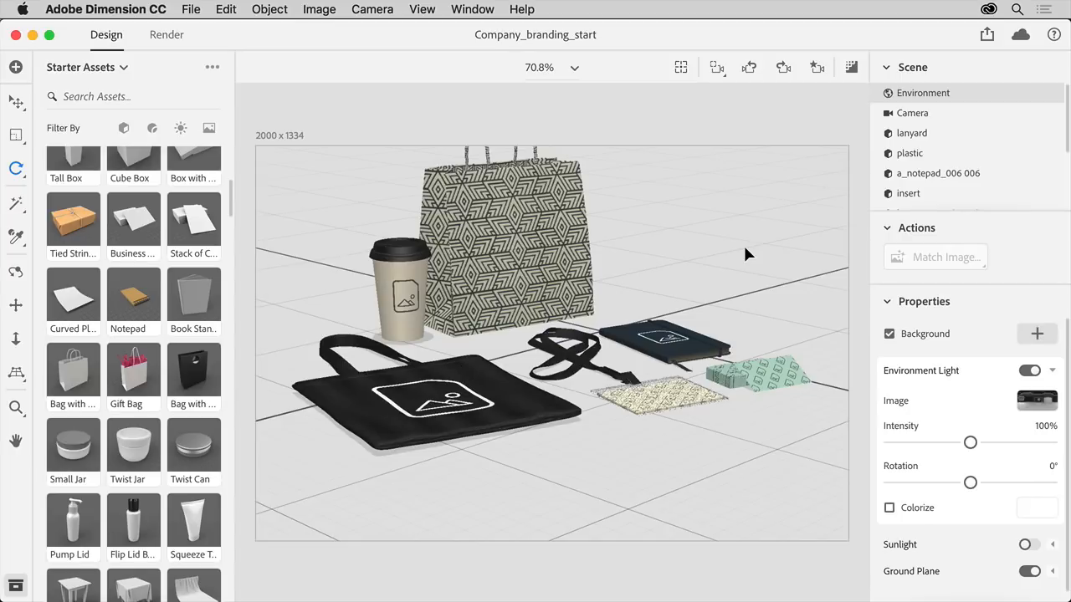
pyautogui.moveTo(686, 241)
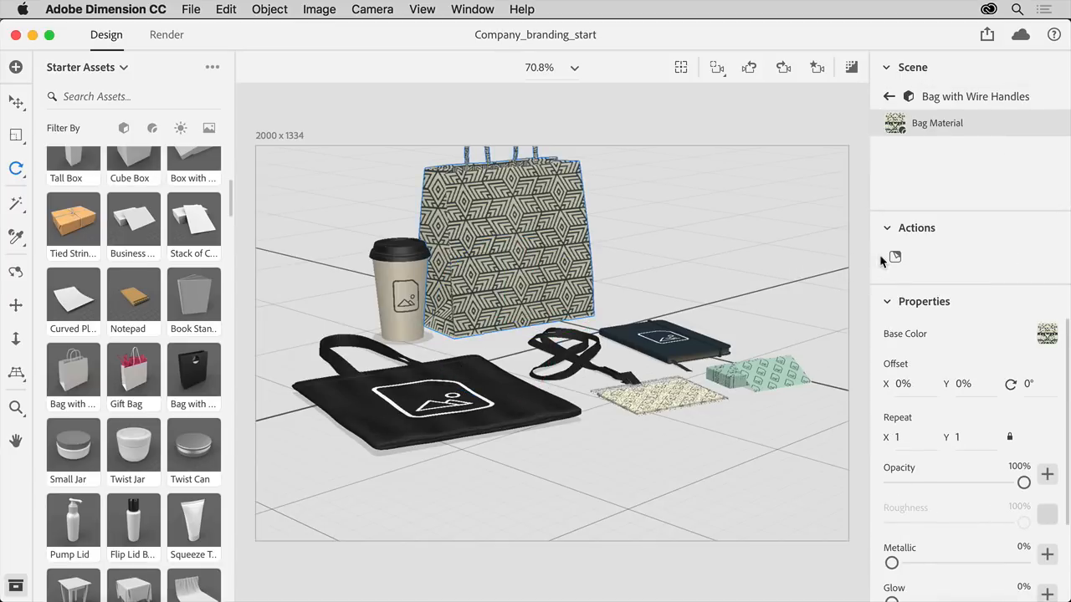
# Place Logo.psd as a graphic decal on the bag's surface.
pyautogui.click(893, 257)
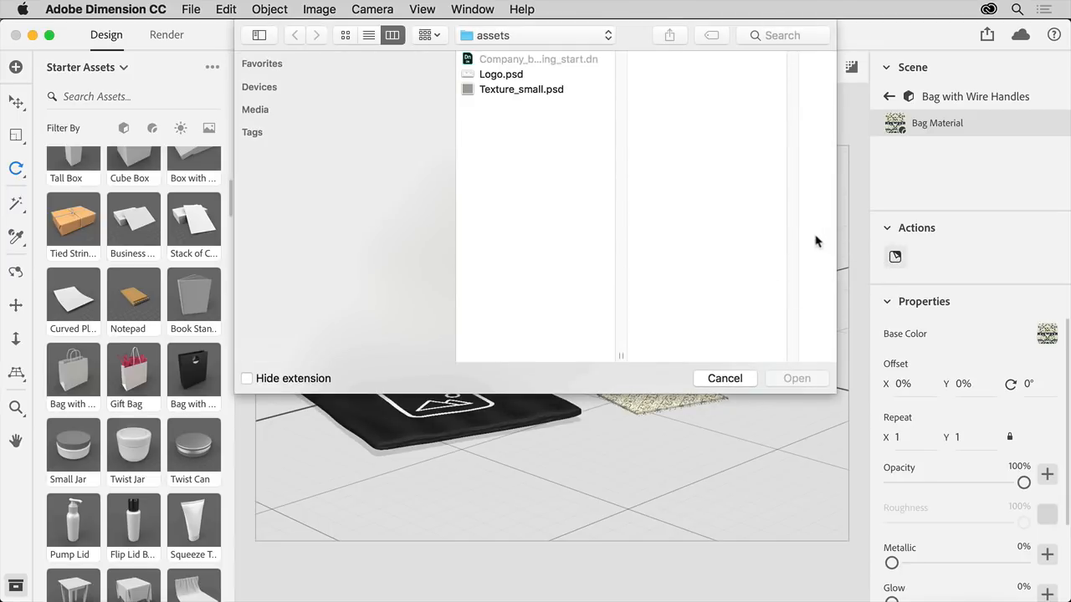
pyautogui.moveTo(525, 87)
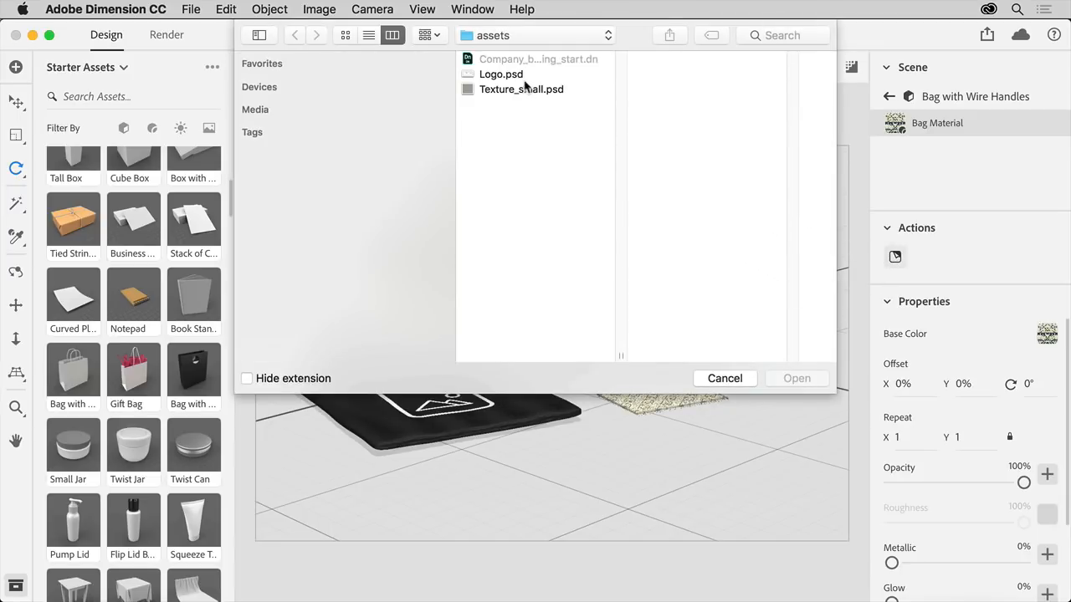
pyautogui.click(502, 74)
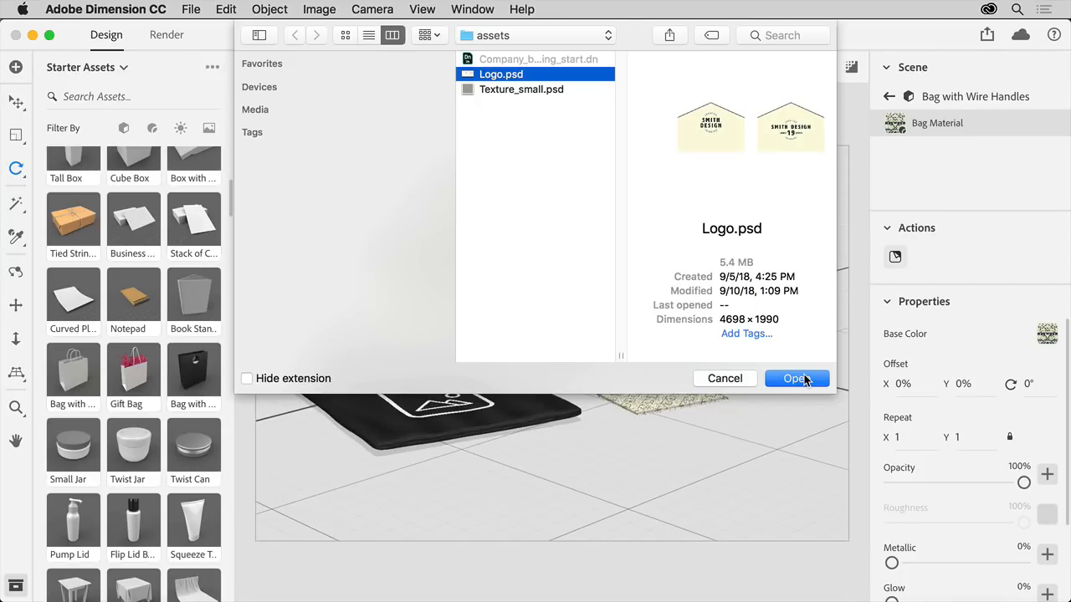
pyautogui.click(792, 378)
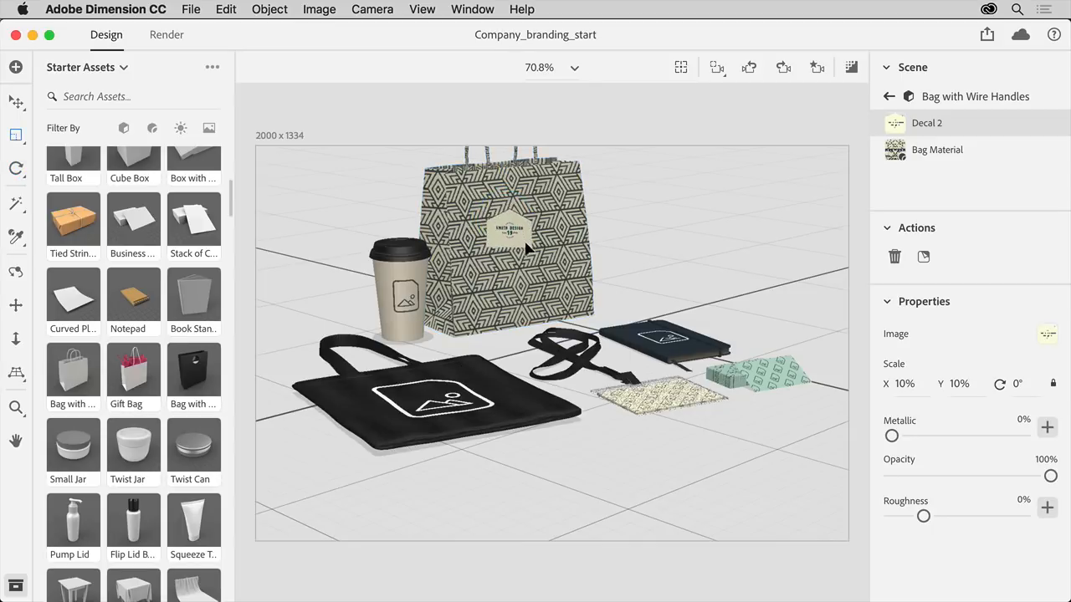
# Scale the logo decal to 30% and rotate it about -6° on the bag front.
pyautogui.click(517, 251)
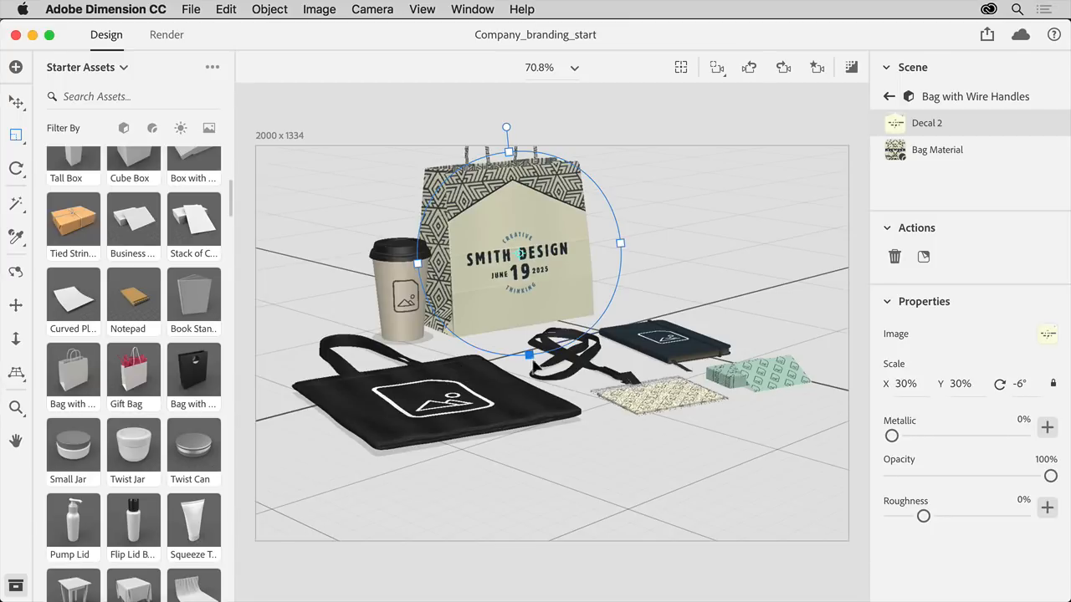
pyautogui.moveTo(682, 287)
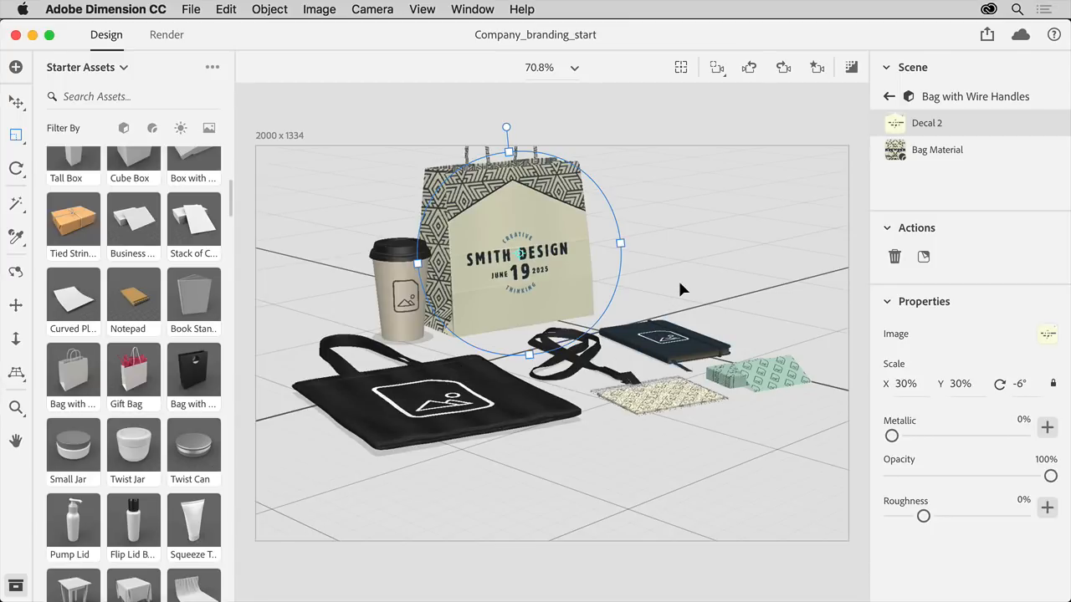
pyautogui.moveTo(716, 327)
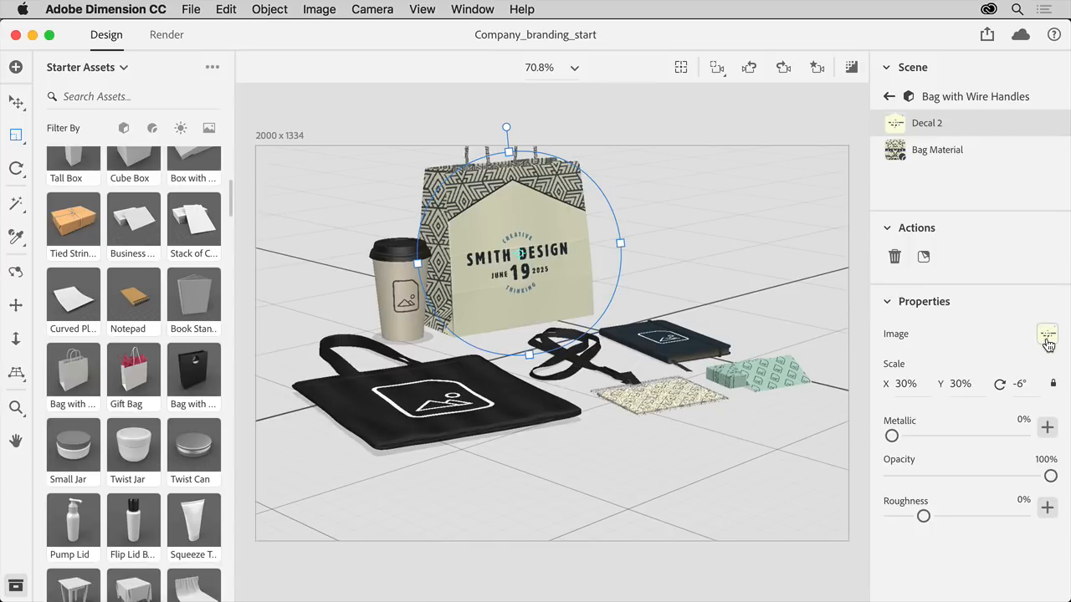
# In the decal's image settings, try the Version 1 artboard, then return to Version 2.
pyautogui.click(1048, 334)
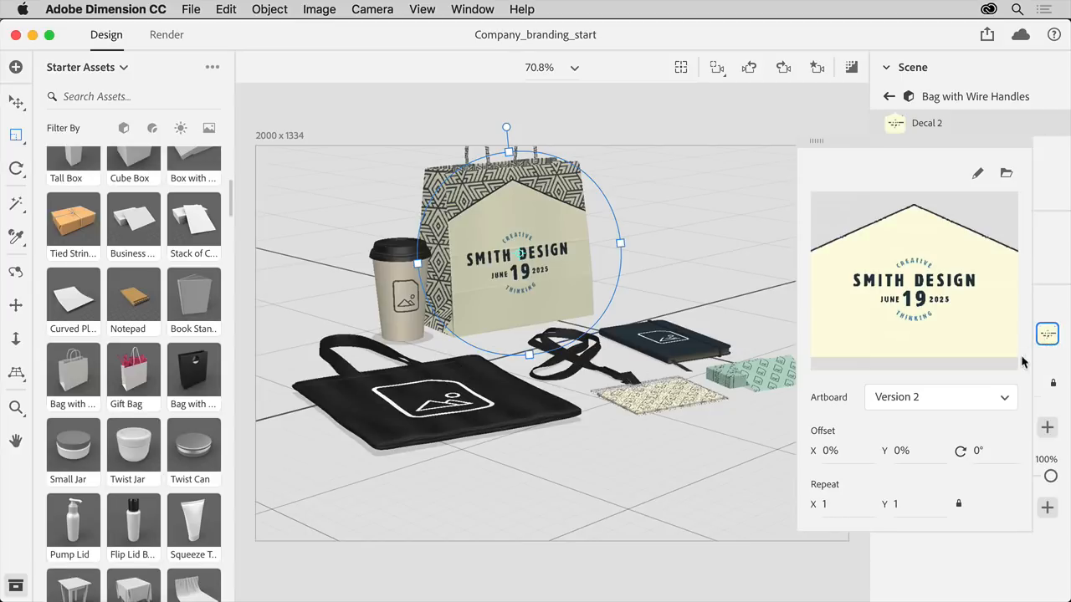
pyautogui.click(940, 397)
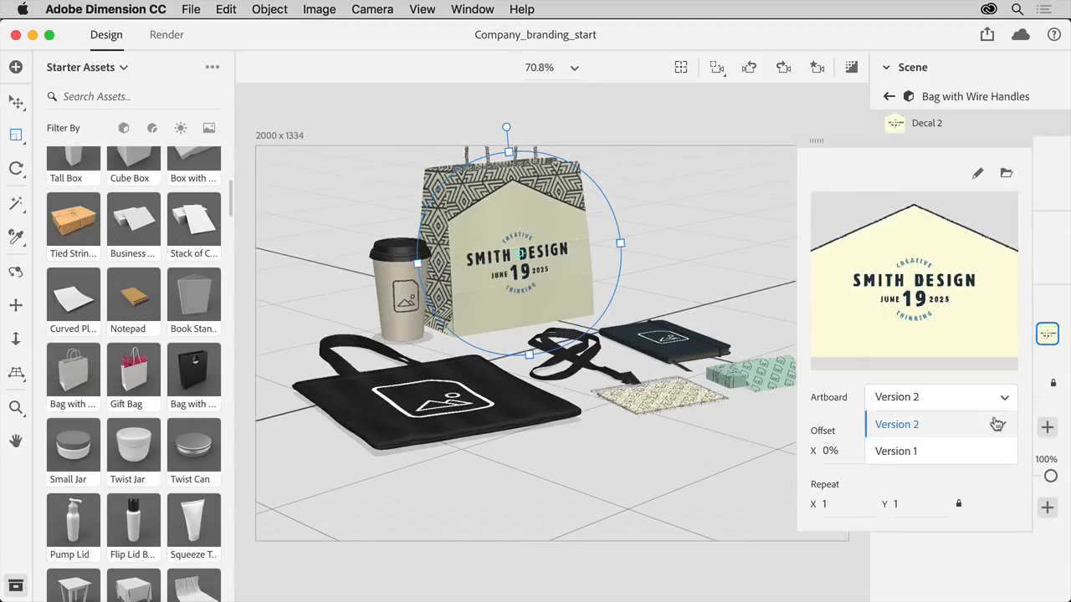
pyautogui.click(897, 452)
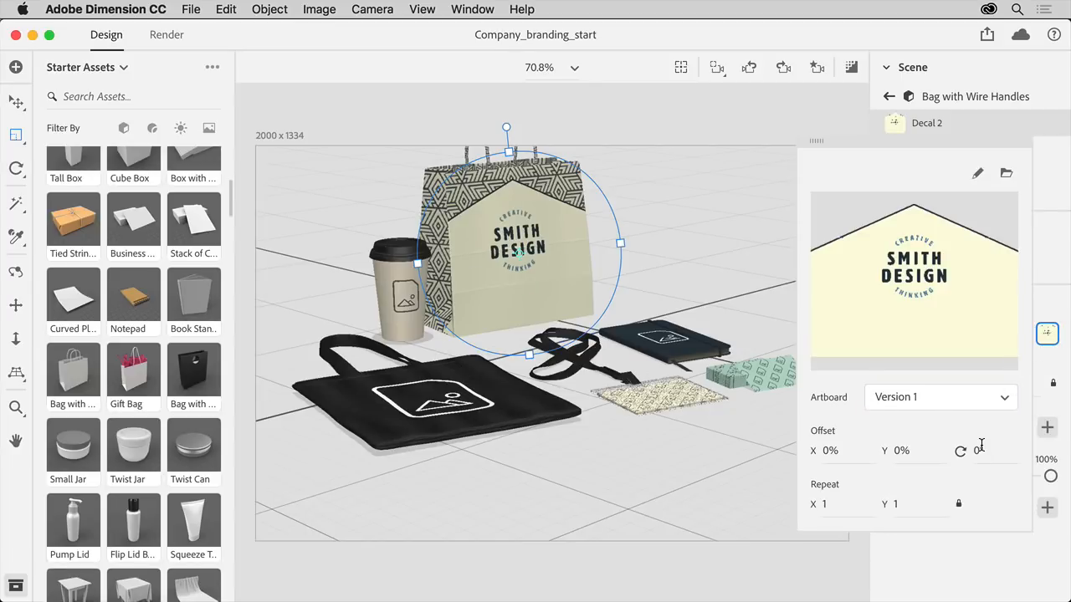
pyautogui.click(1003, 396)
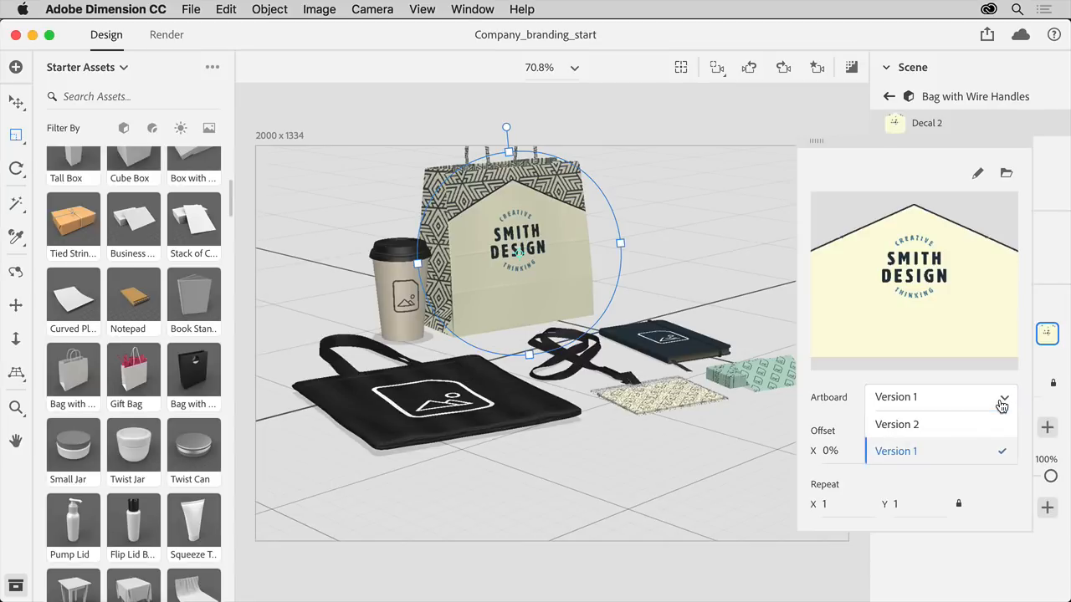
pyautogui.click(897, 425)
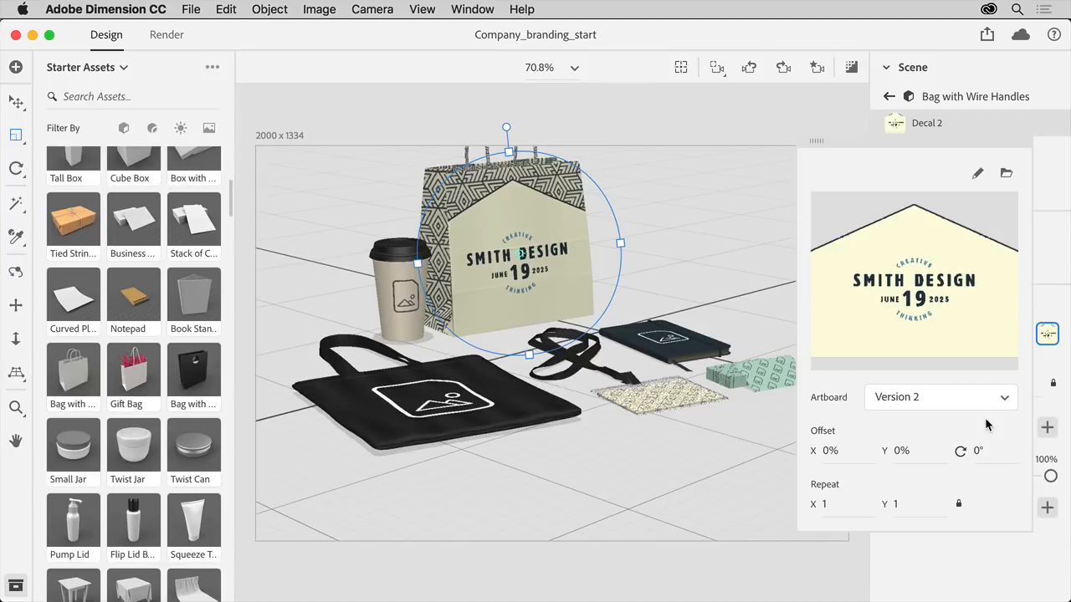
pyautogui.moveTo(979, 325)
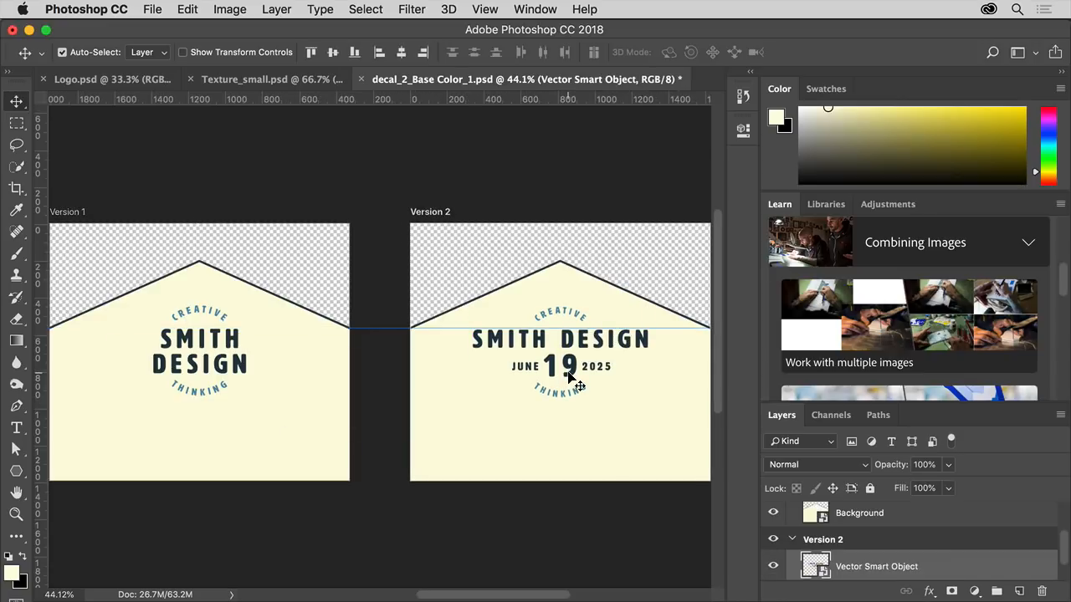
# Edit the decal PSD in Photoshop to view the Version 1 and Version 2 artboards.
pyautogui.click(560, 352)
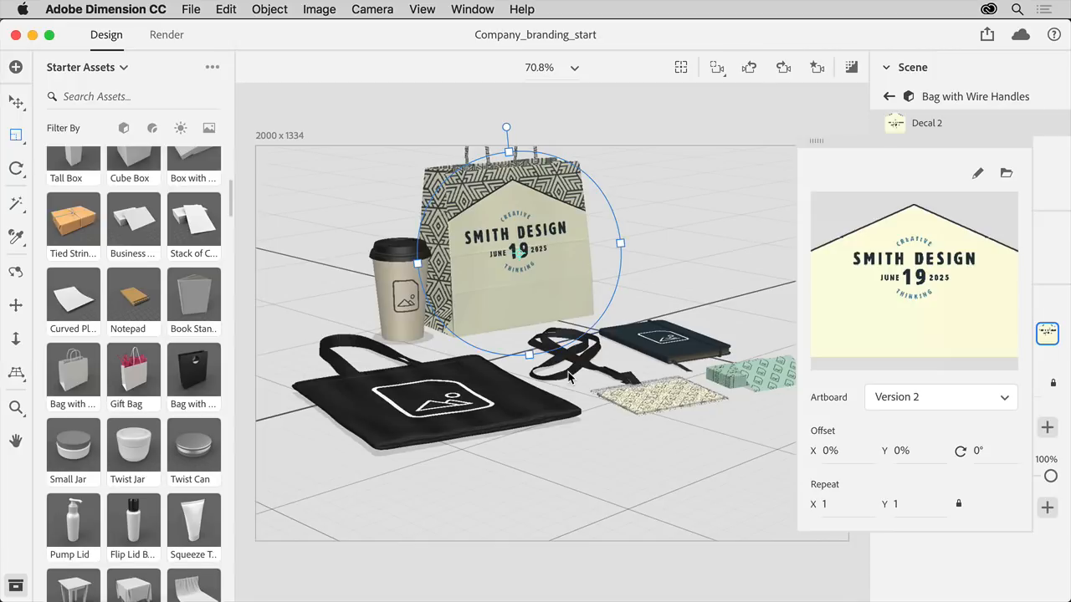
pyautogui.moveTo(337, 220)
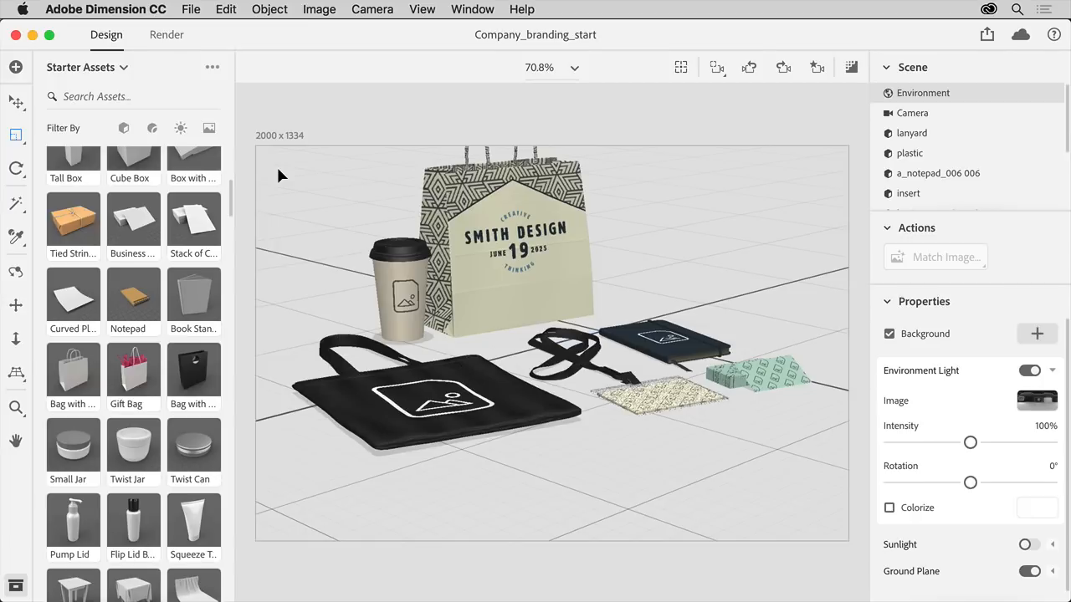
# Scroll the Starter Assets panel down to the Backgrounds images.
pyautogui.scroll(-3)
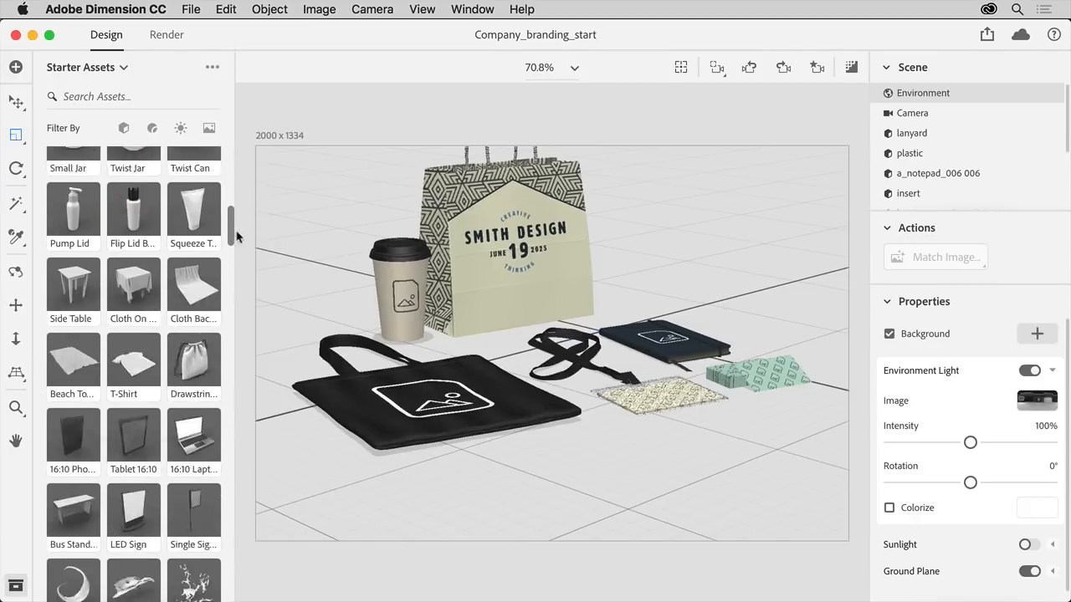
pyautogui.scroll(-3)
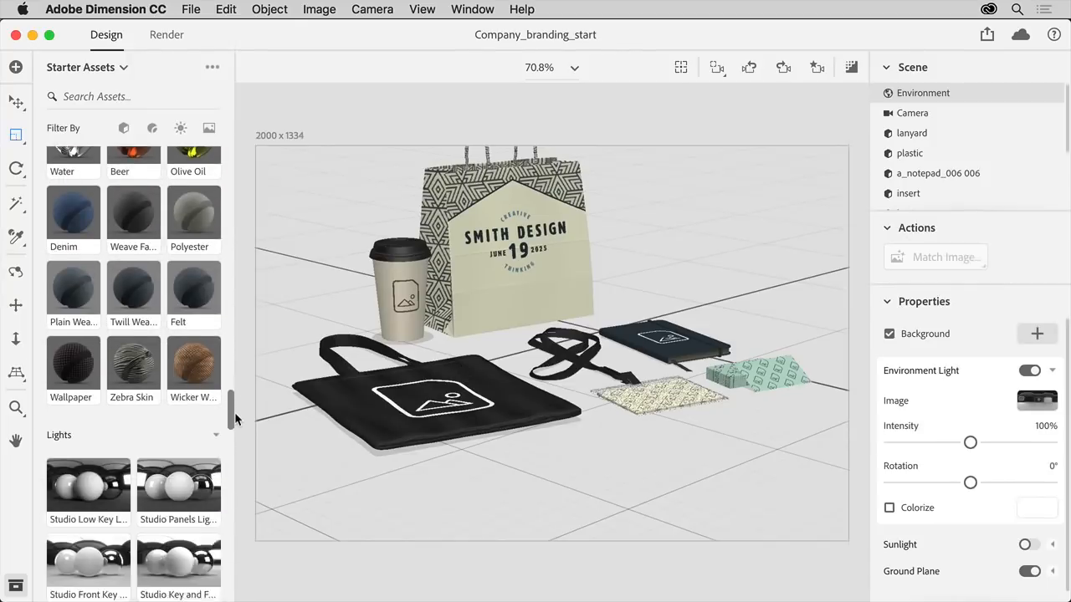
pyautogui.scroll(-3)
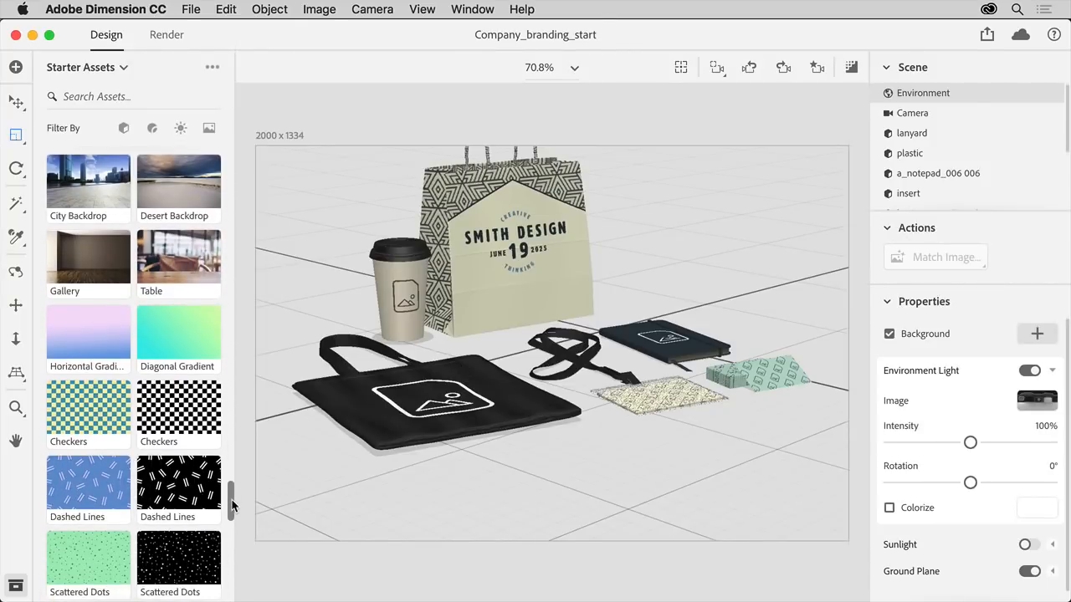
pyautogui.moveTo(199, 270)
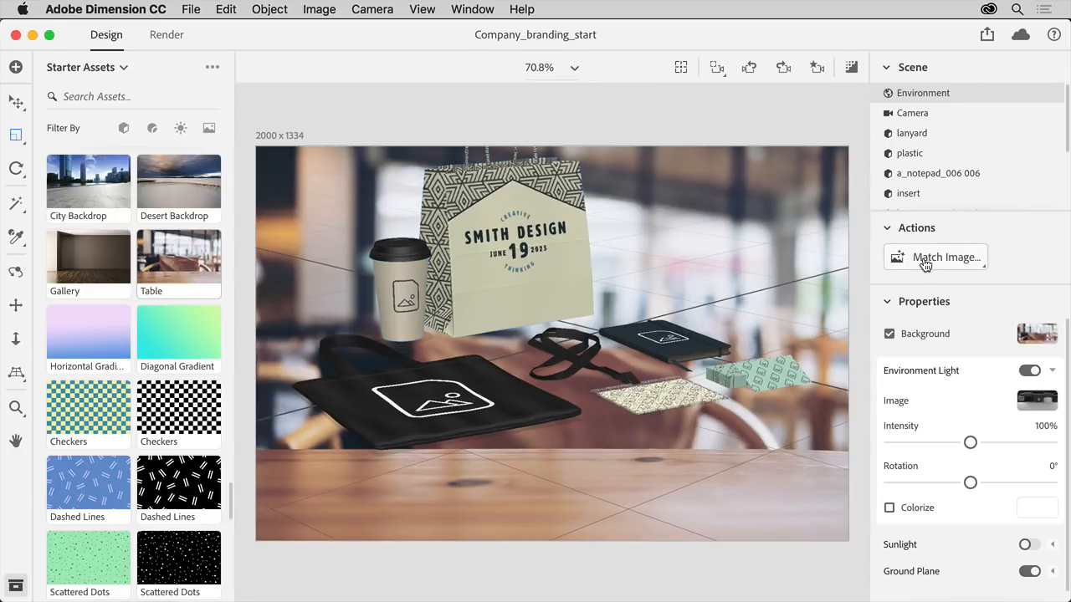
# Run Match Image on the Environment to match camera, lighting and size to the cafe photo.
pyautogui.click(934, 258)
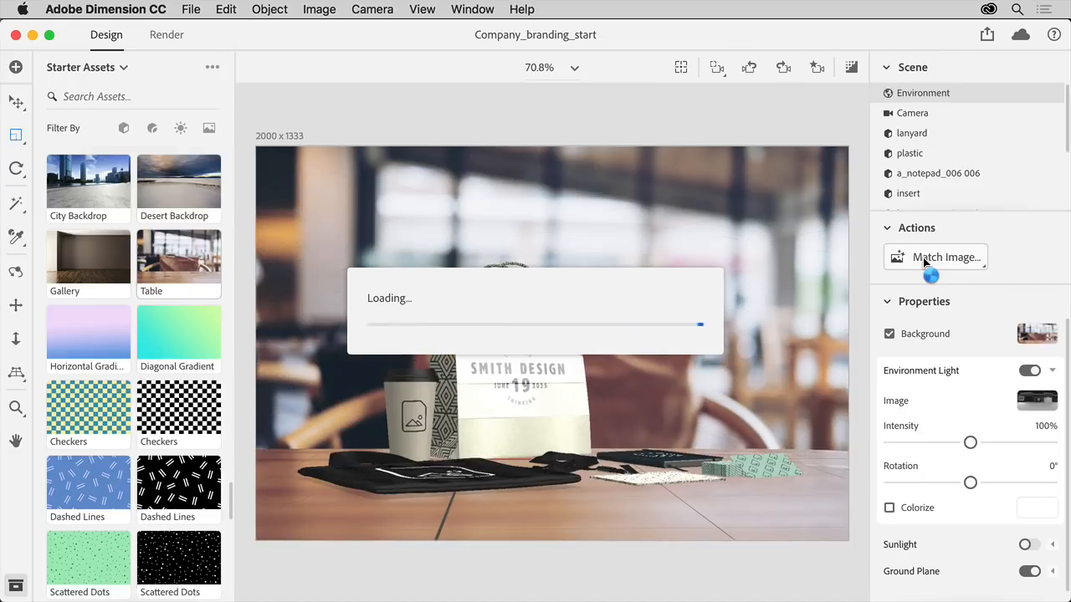
pyautogui.click(935, 258)
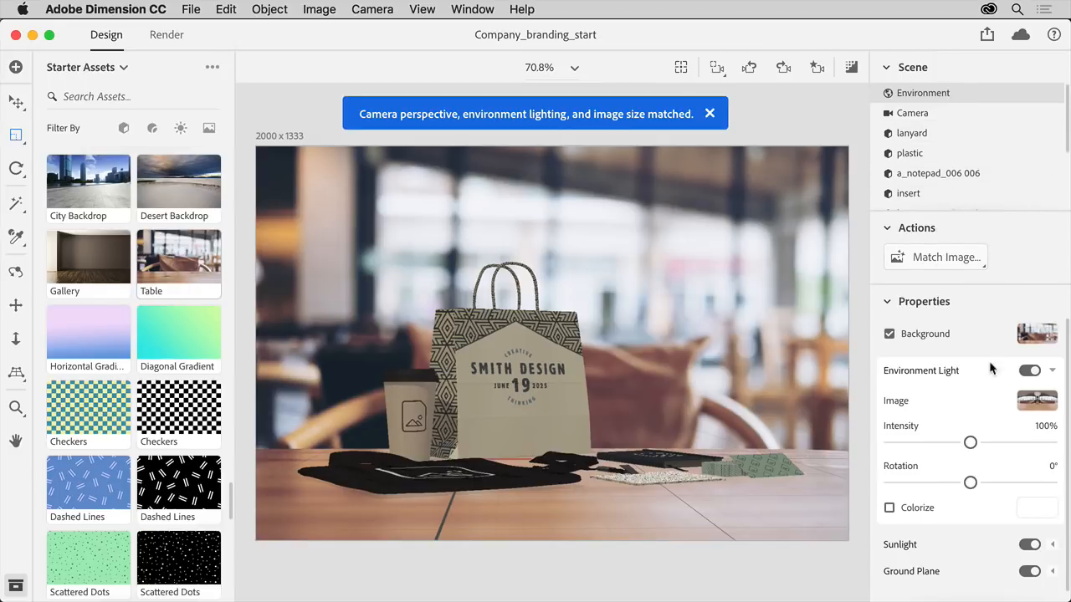
# Raise the environment light intensity to 200% and rotate the environment lighting.
pyautogui.moveTo(970, 441); pyautogui.dragTo(1010, 442)
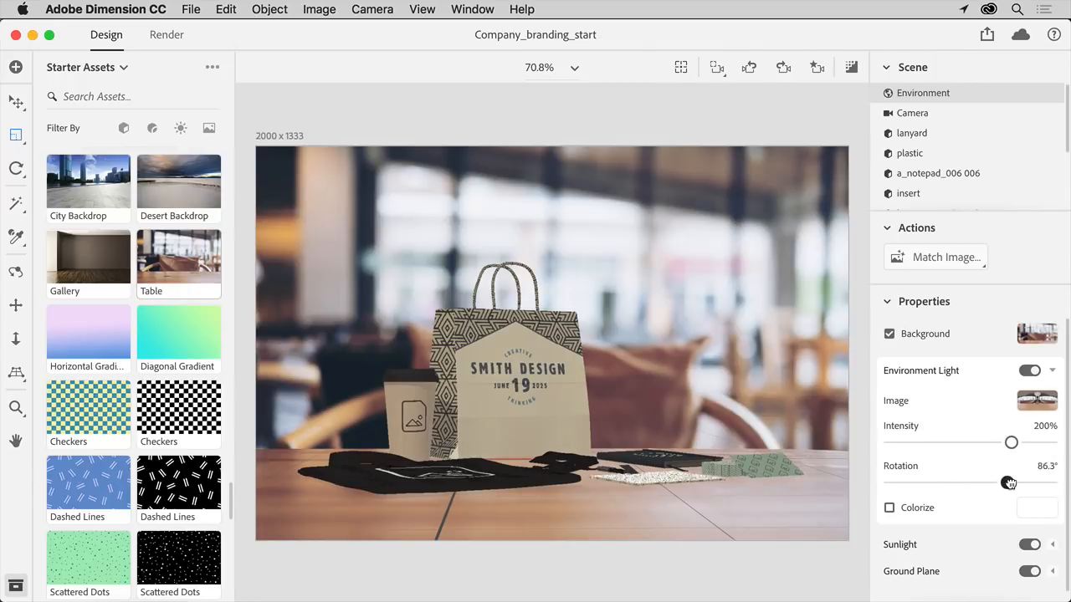
pyautogui.moveTo(1010, 481); pyautogui.dragTo(1012, 482)
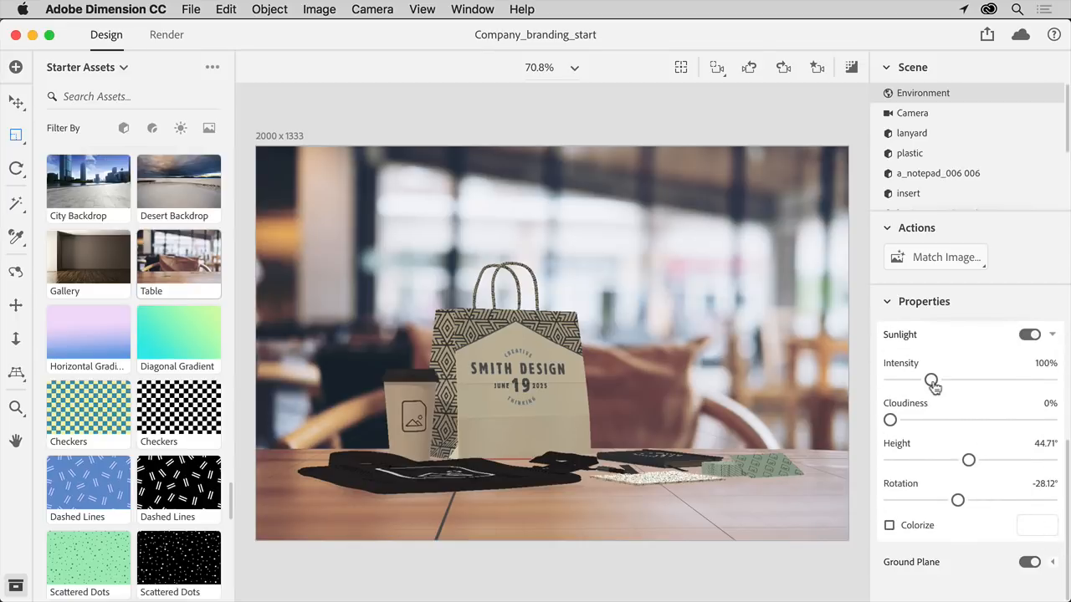
# Keep sunlight intensity at 100% and swing its rotation around to about 84°.
pyautogui.moveTo(930, 379); pyautogui.dragTo(963, 380)
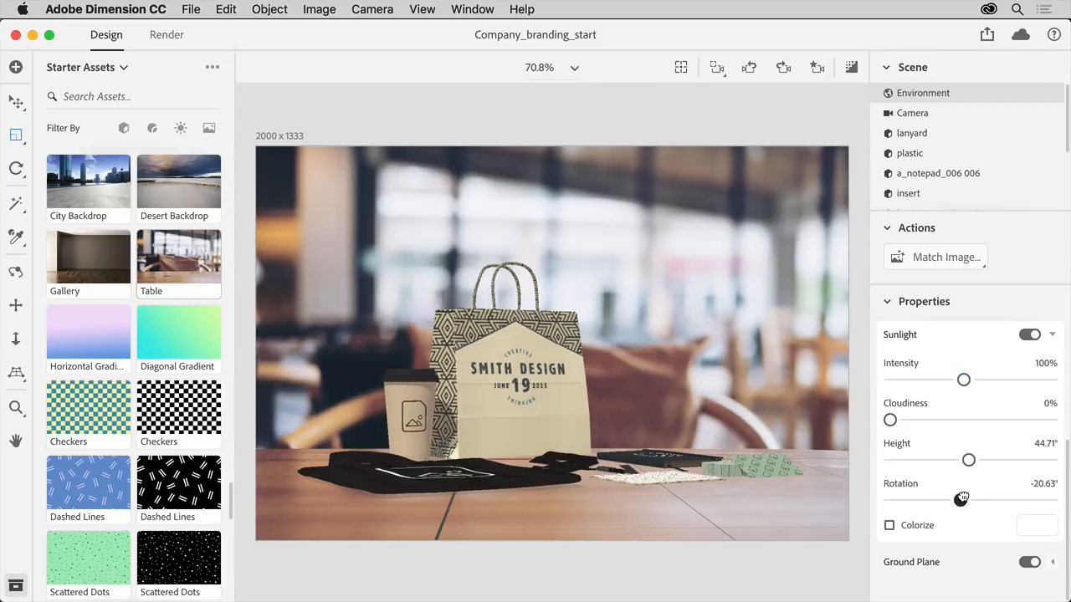
pyautogui.moveTo(960, 498); pyautogui.dragTo(1007, 498)
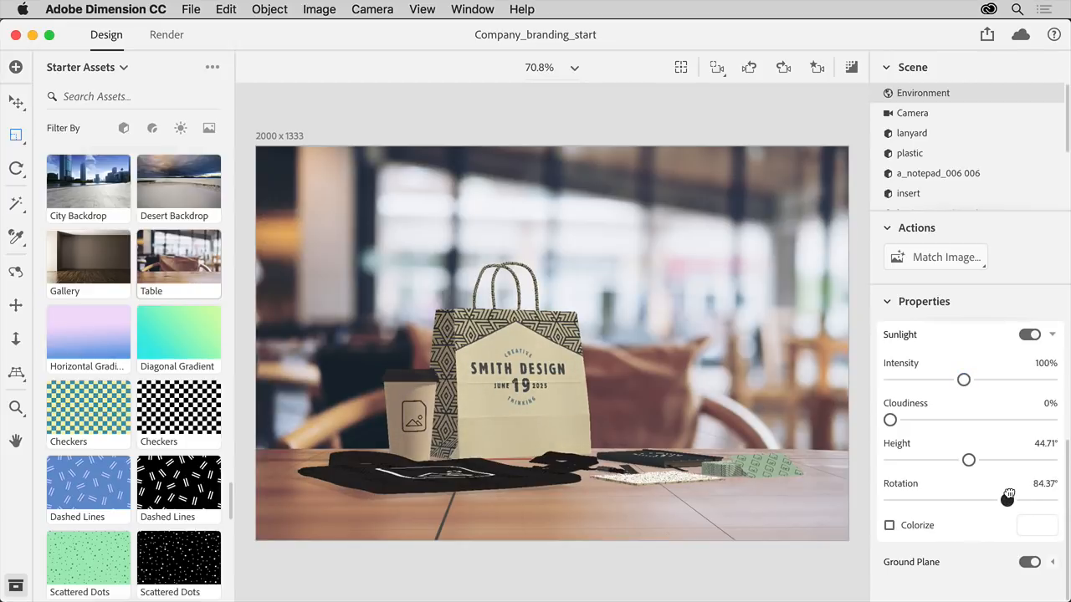
pyautogui.moveTo(1007, 499); pyautogui.dragTo(1007, 498)
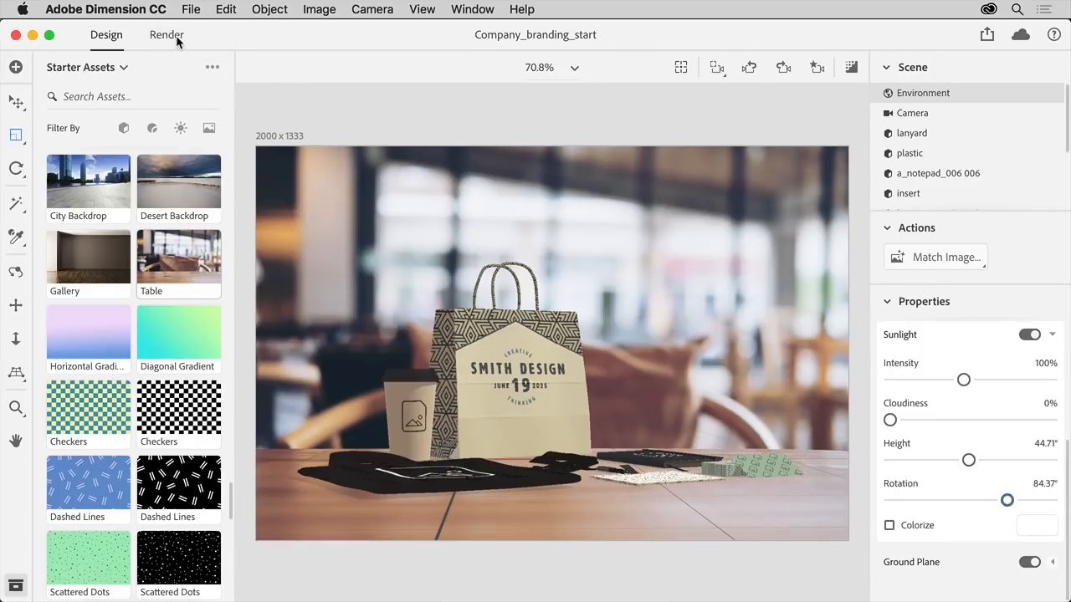
# Set the render quality to High (Slow) with PSD (16 Bits/Channel) output kept.
pyautogui.click(165, 34)
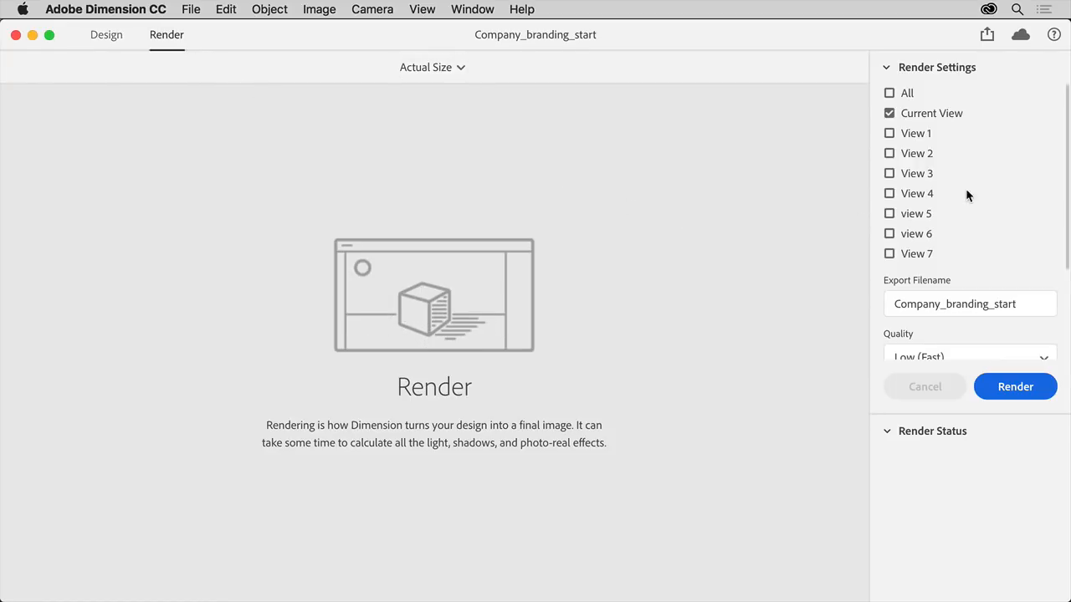
pyautogui.moveTo(984, 166)
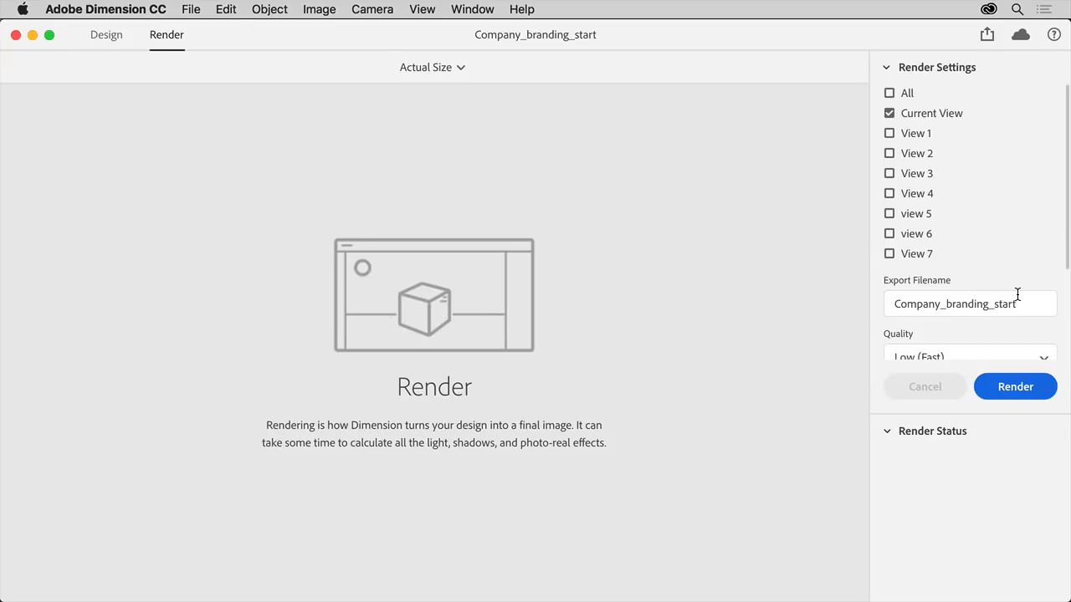
pyautogui.scroll(-3)
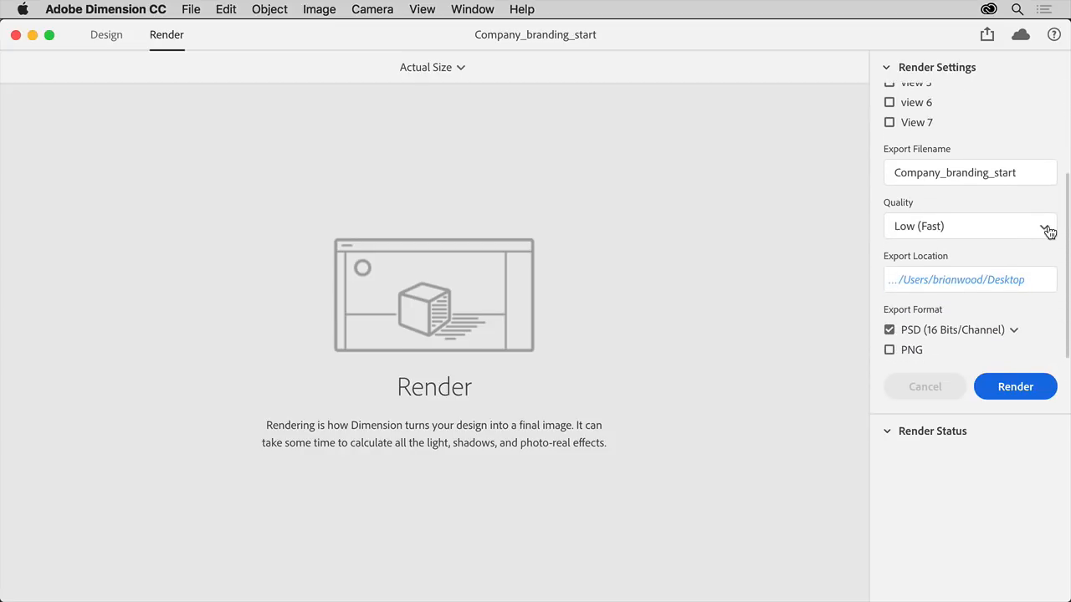
pyautogui.click(971, 226)
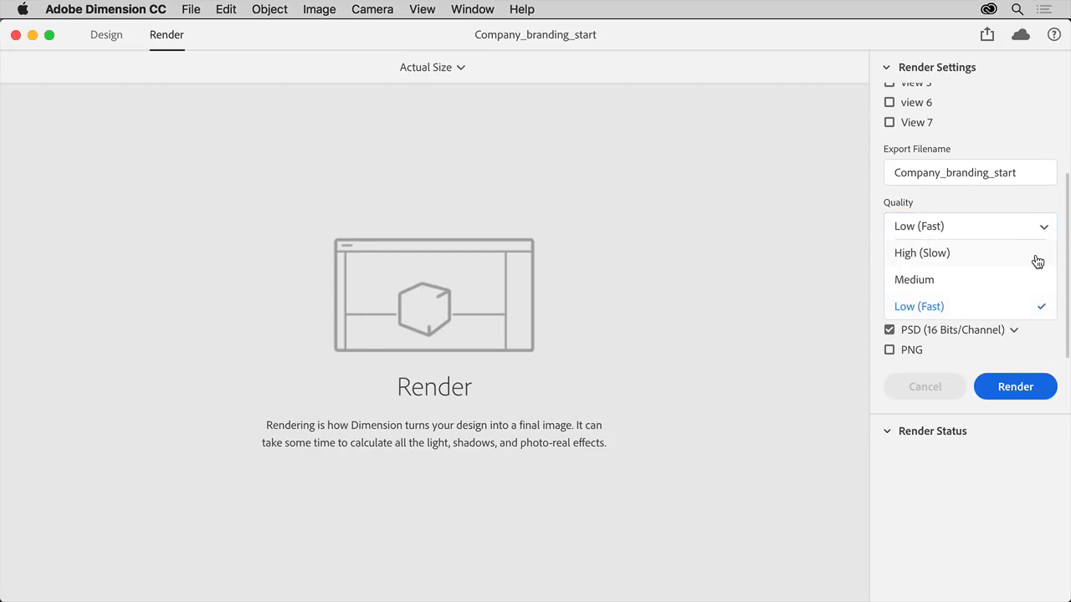
pyautogui.click(920, 253)
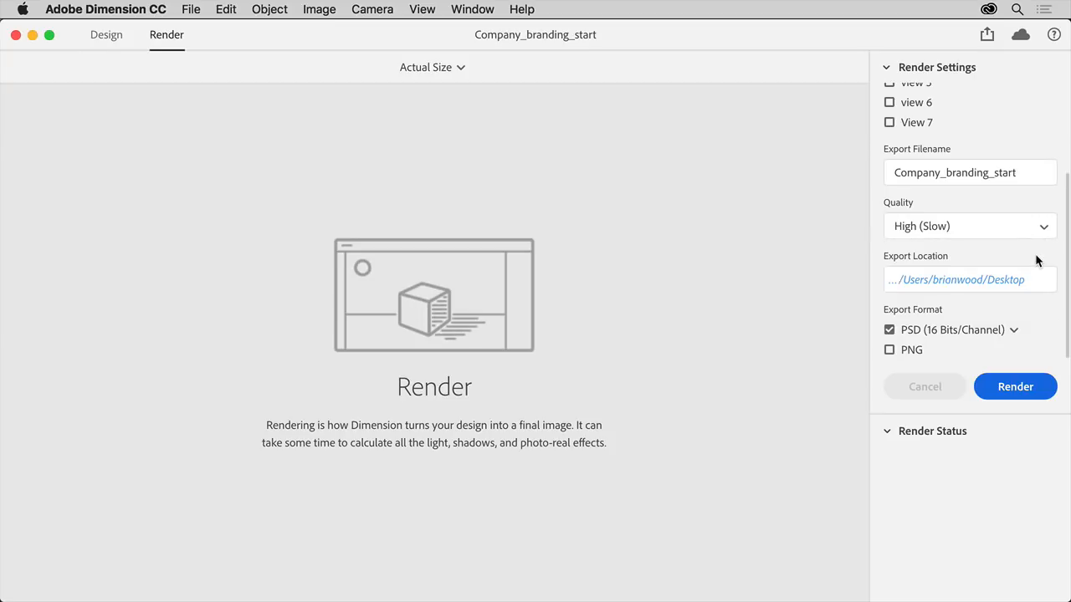
pyautogui.moveTo(960, 279)
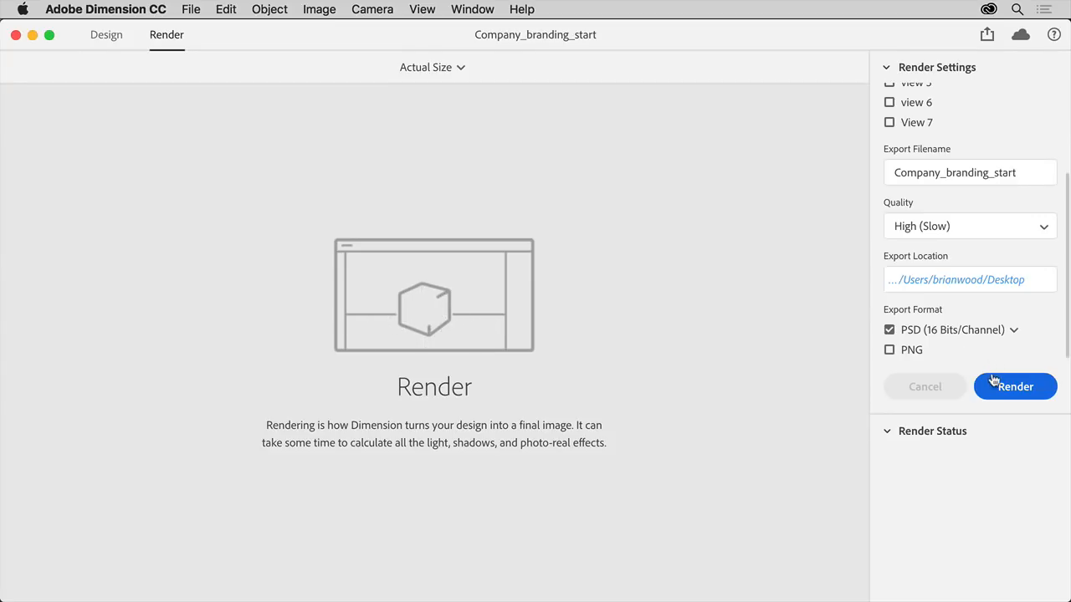
# Render the current view and send the finished PSD to Photoshop for editing.
pyautogui.click(1014, 385)
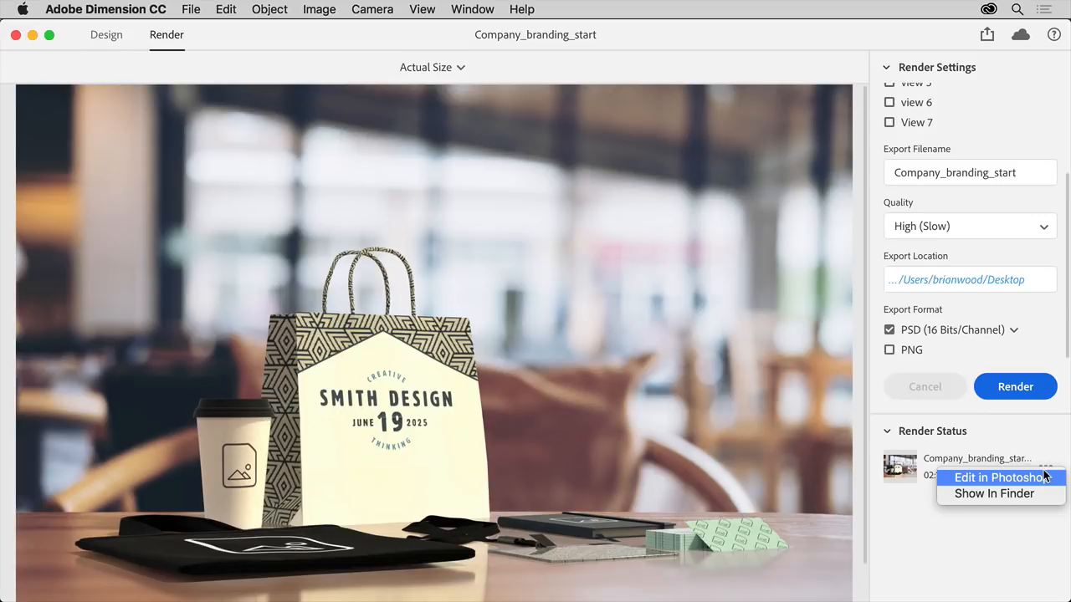
pyautogui.click(1000, 479)
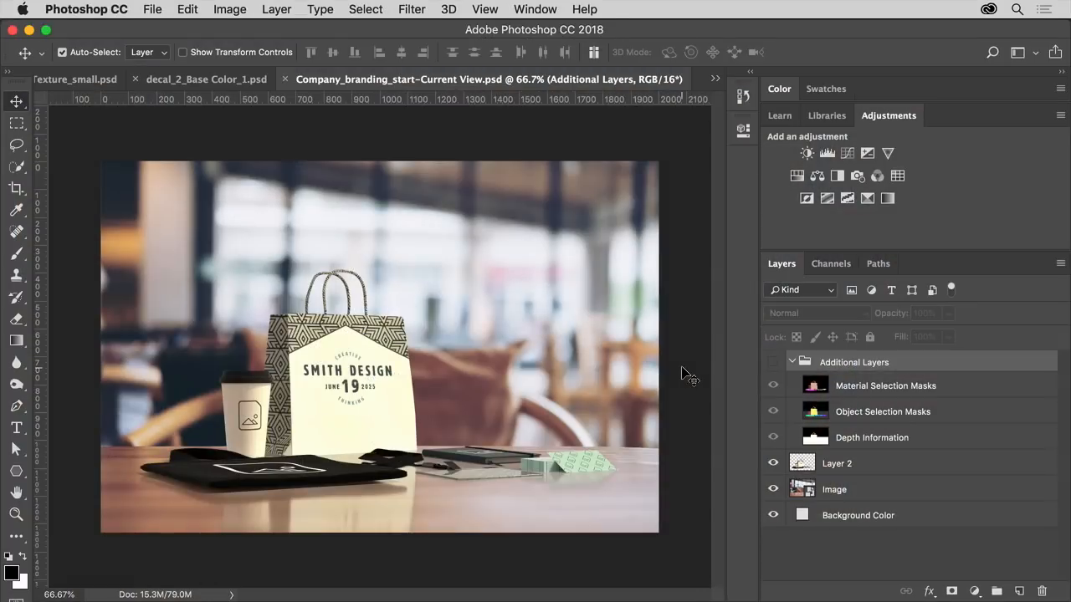
pyautogui.moveTo(694, 382)
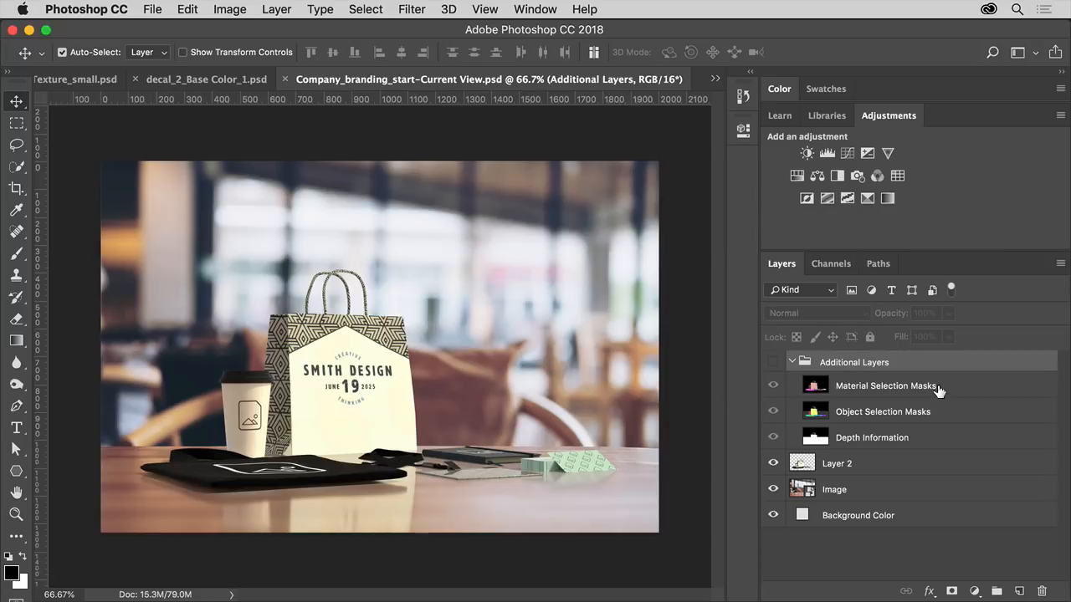
pyautogui.moveTo(930, 460)
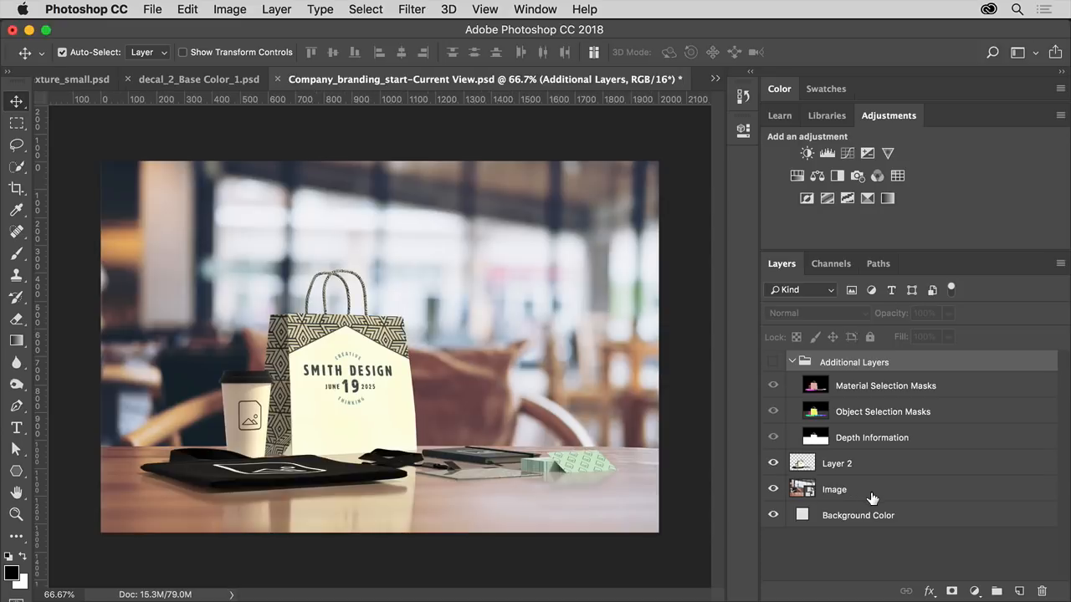
pyautogui.moveTo(877, 472)
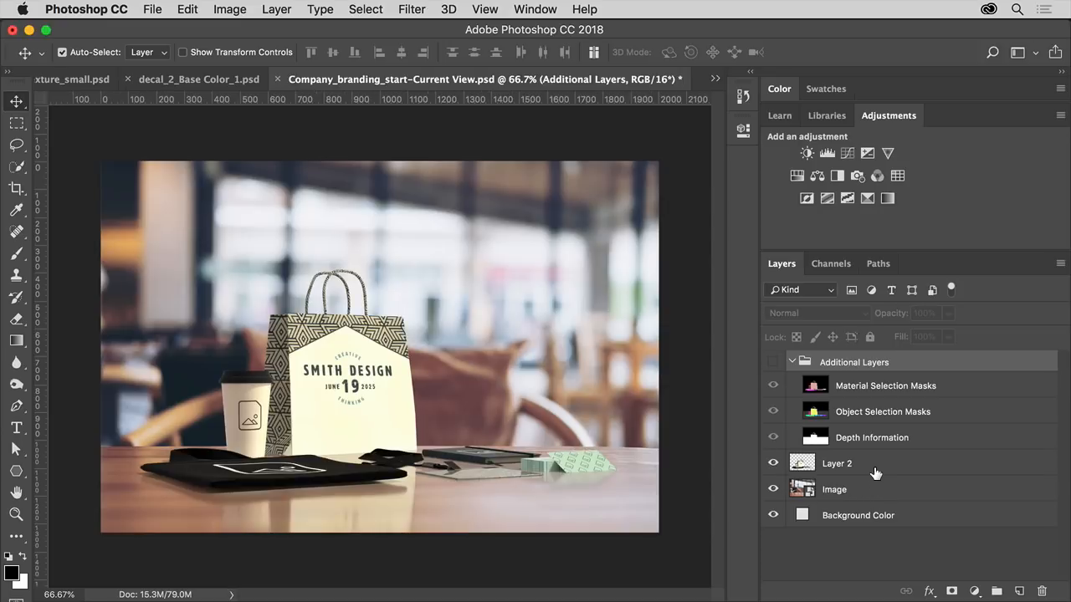
# Add a Color Lookup adjustment layer above Layer 2 in the rendered PSD.
pyautogui.click(836, 462)
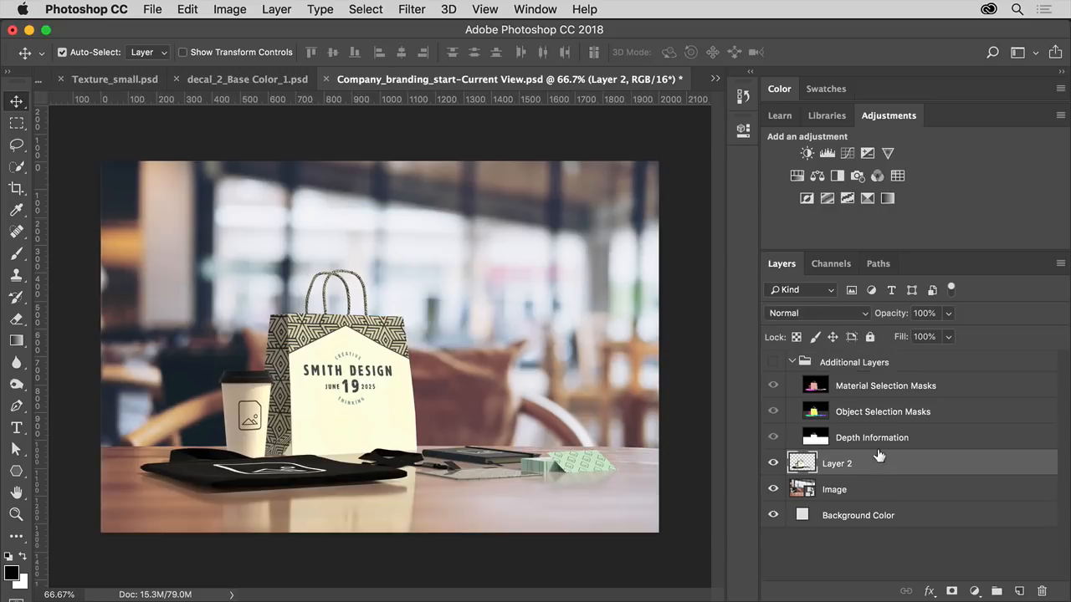
pyautogui.click(897, 175)
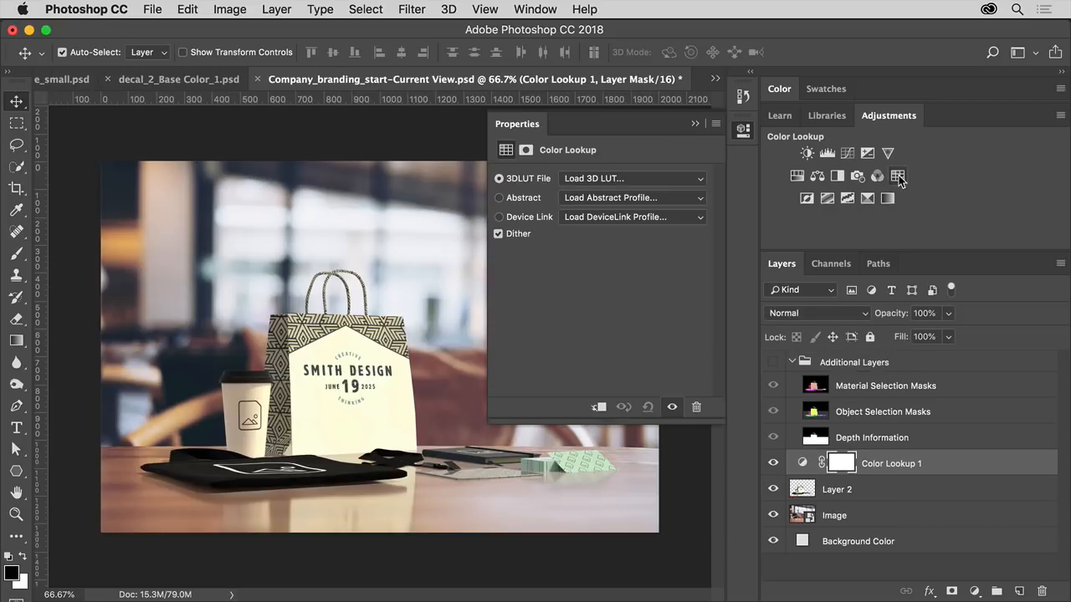
# Load the 3Strip.look 3D LUT into the Color Lookup layer and return to Layer 2.
pyautogui.click(632, 177)
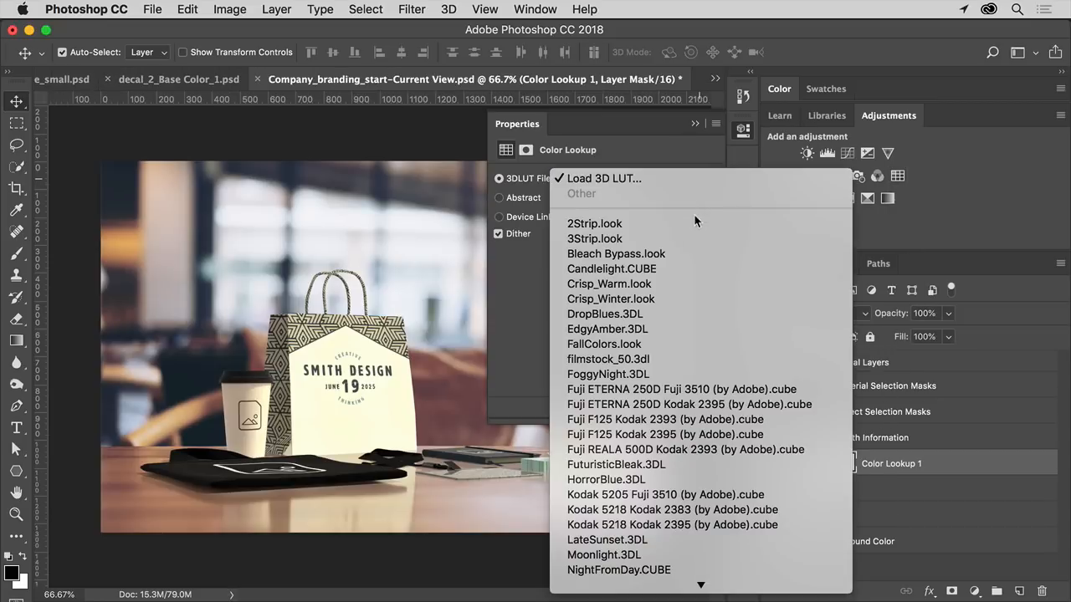
pyautogui.click(594, 238)
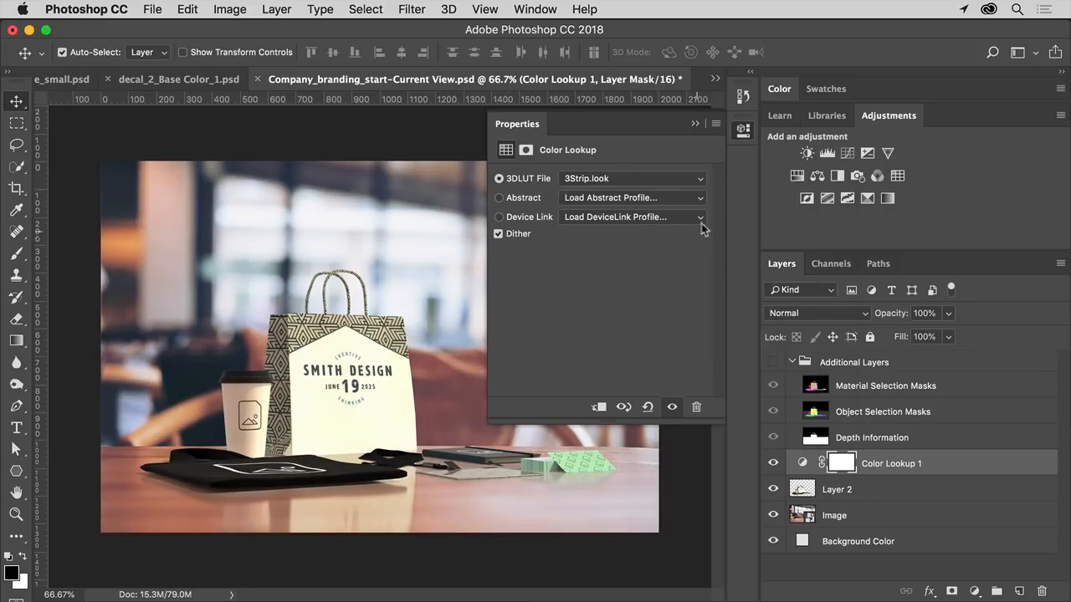
pyautogui.click(694, 124)
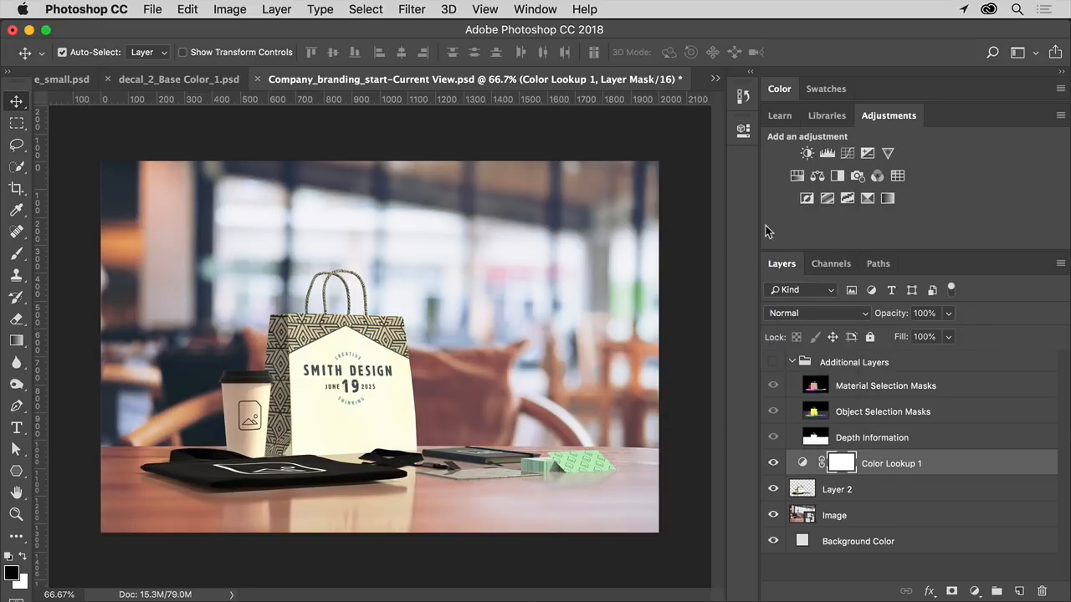
pyautogui.click(836, 489)
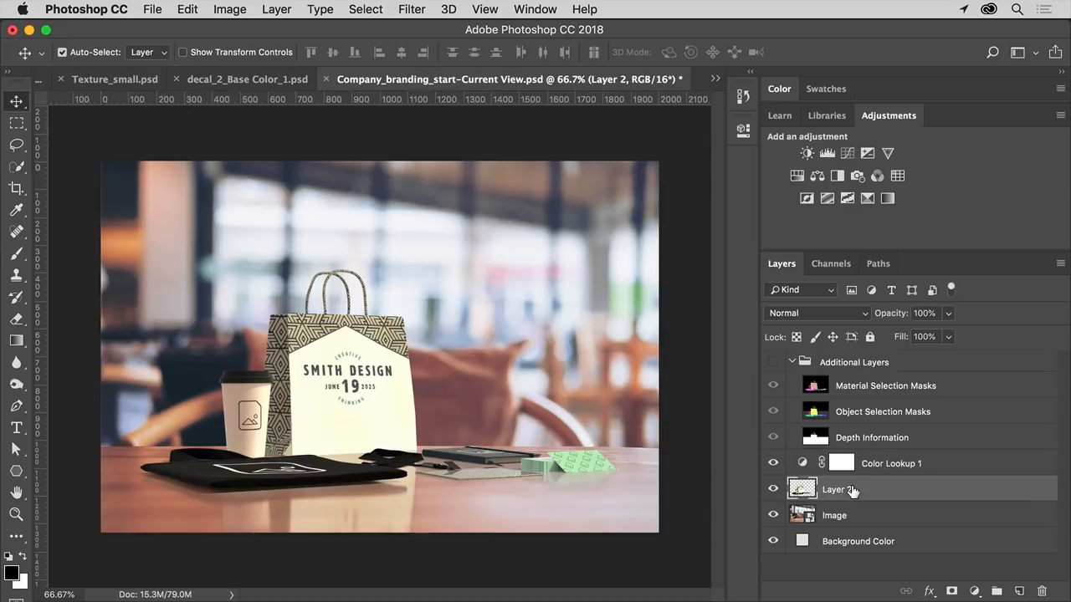